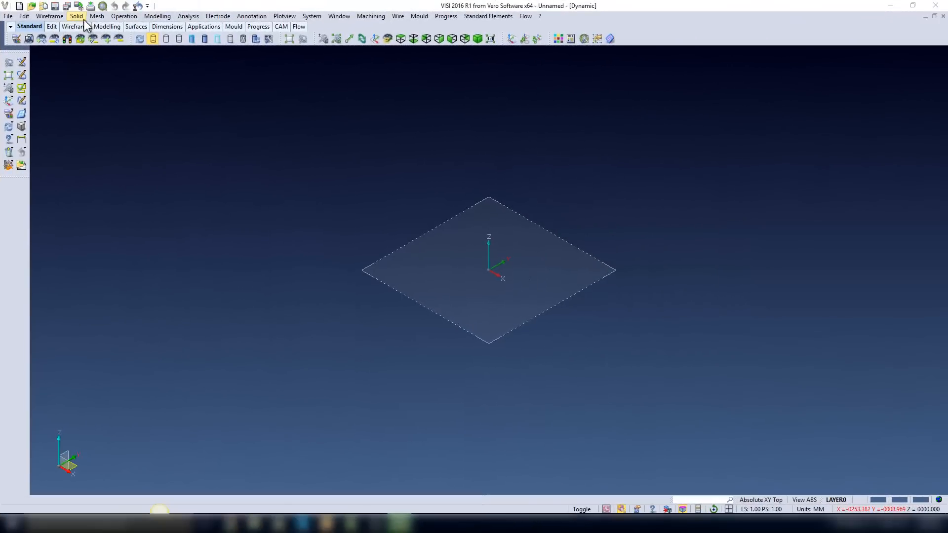
# Browse the Modelling, Flow and Applications toolbar tabs and add an empty new tab.
pyautogui.click(103, 26)
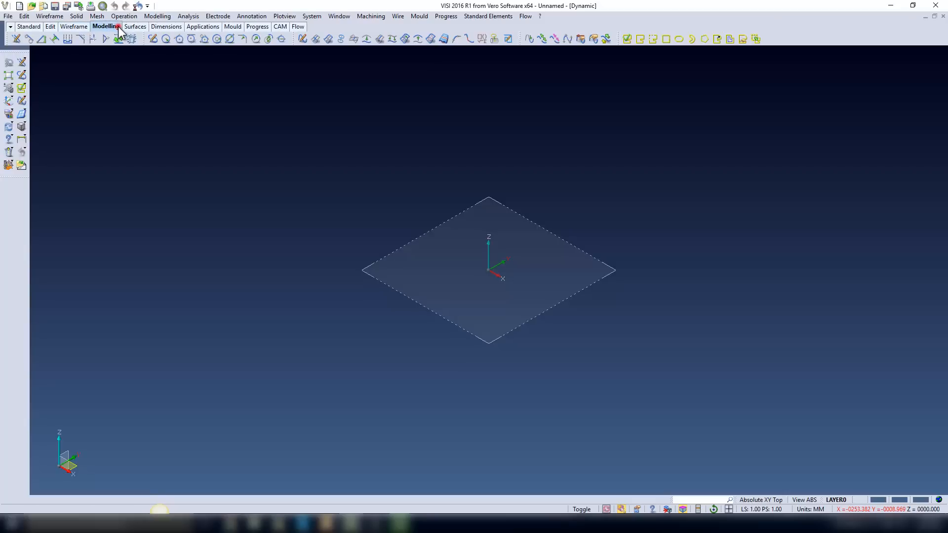
pyautogui.click(105, 27)
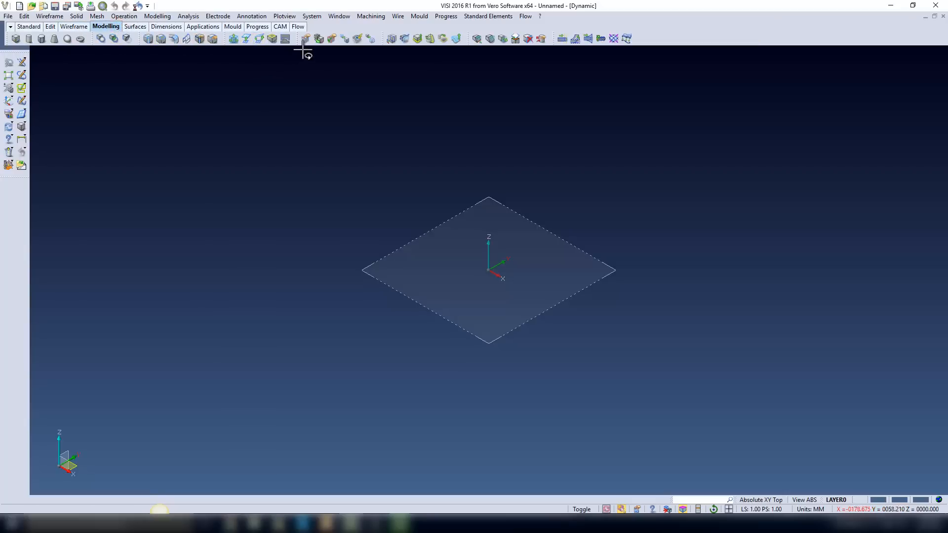
pyautogui.click(297, 26)
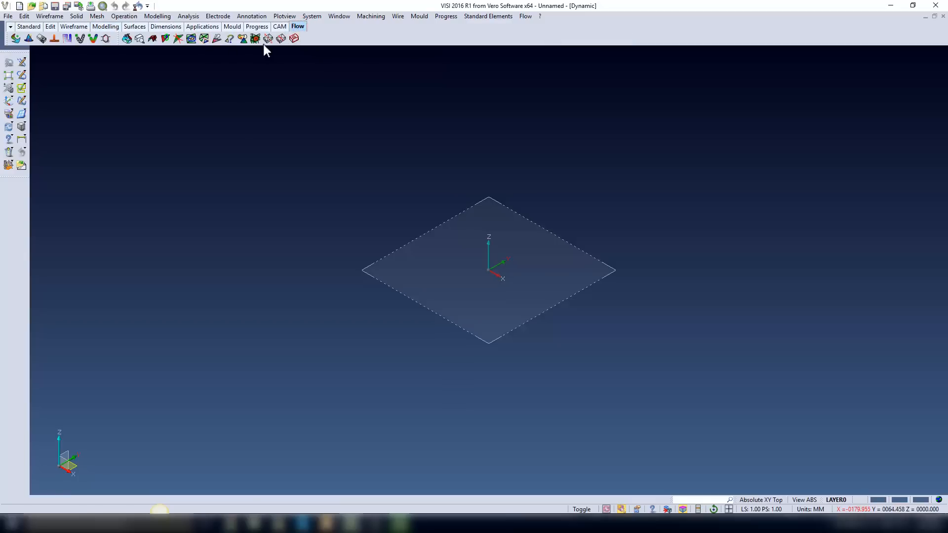
pyautogui.click(361, 38)
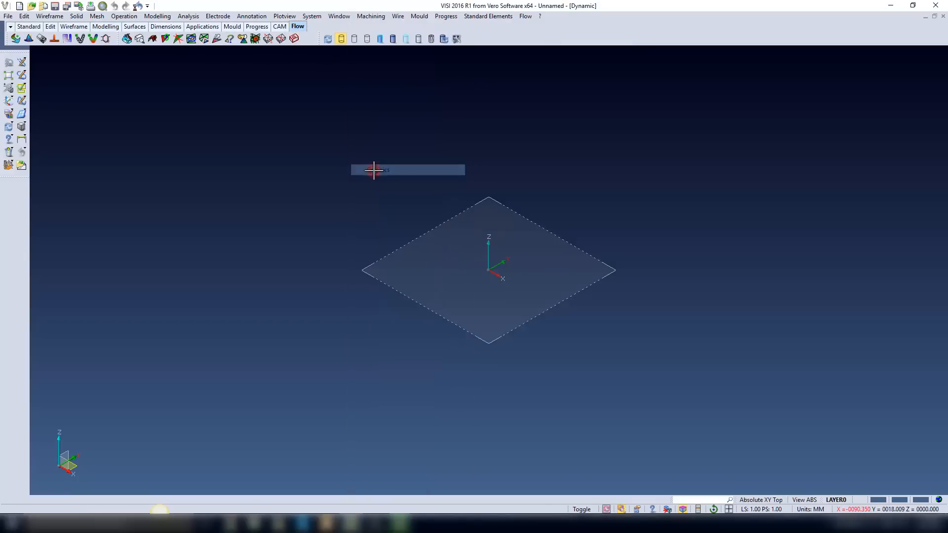
pyautogui.click(203, 26)
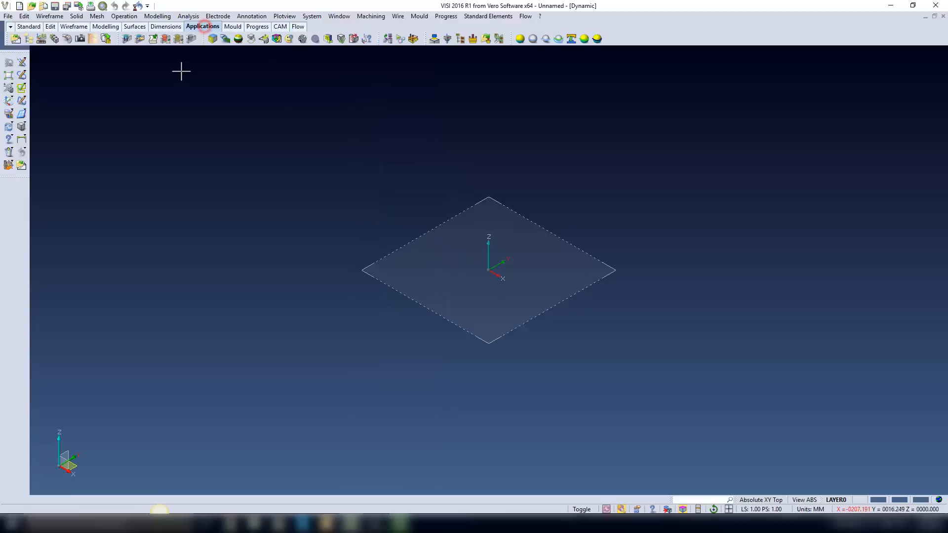
pyautogui.moveTo(302, 30)
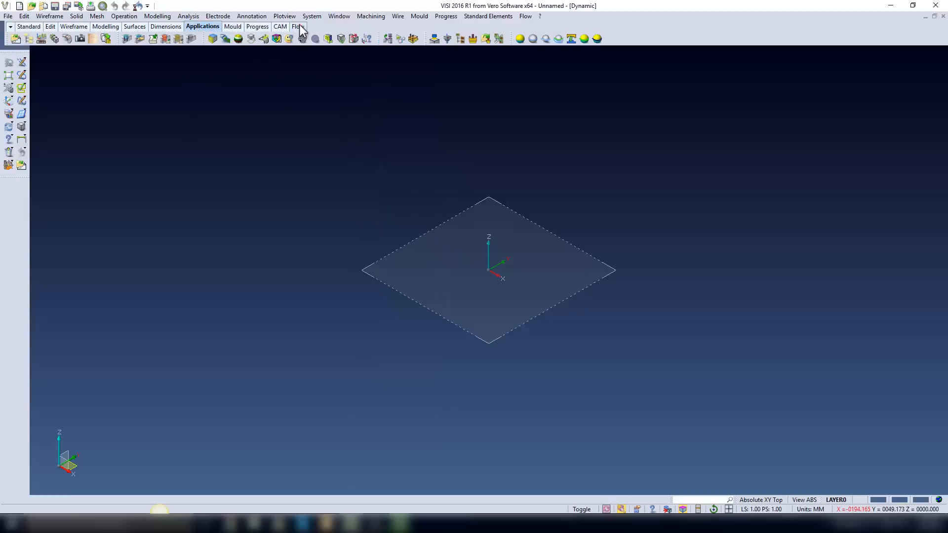
pyautogui.click(297, 27)
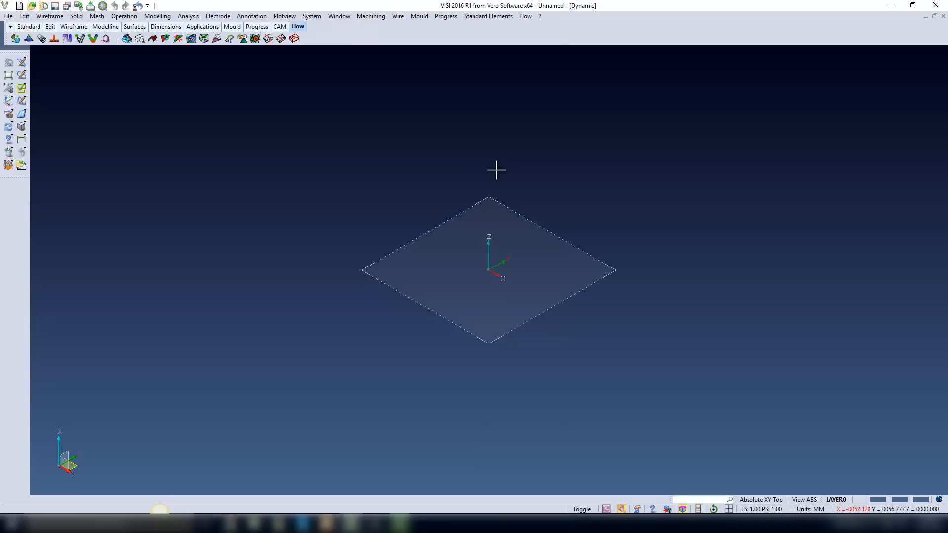
pyautogui.moveTo(325, 30)
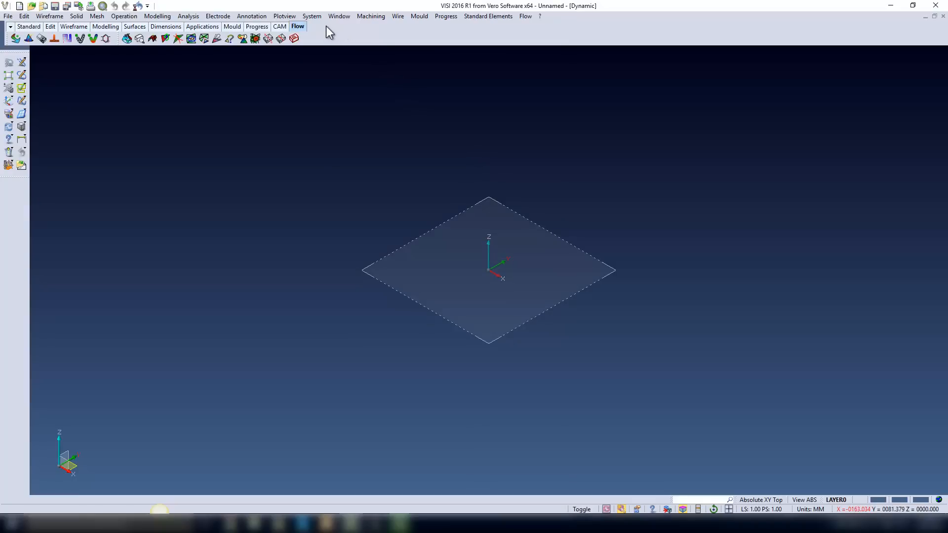
pyautogui.moveTo(328, 31)
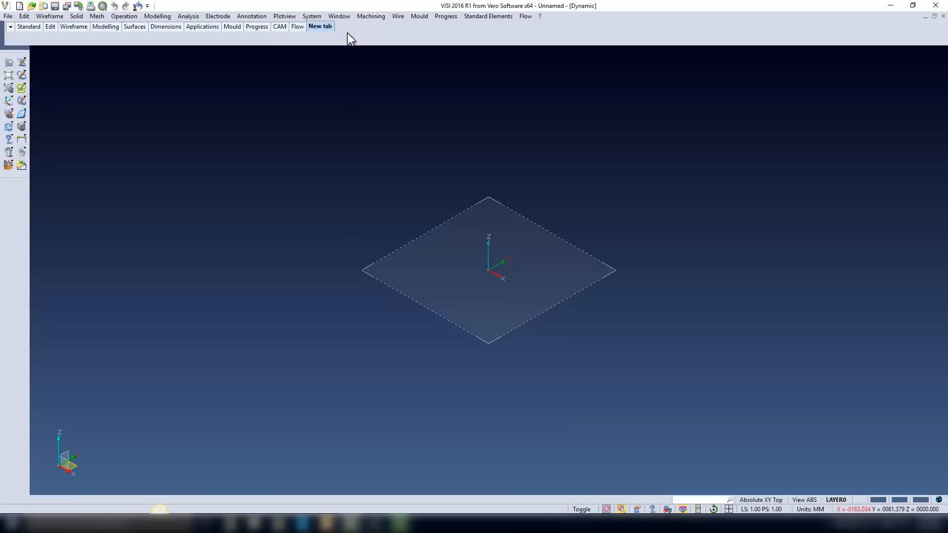
# Rename the new tab to Model Repair, add the Surfaces editing group, then remove the tab.
pyautogui.rightClick(319, 26)
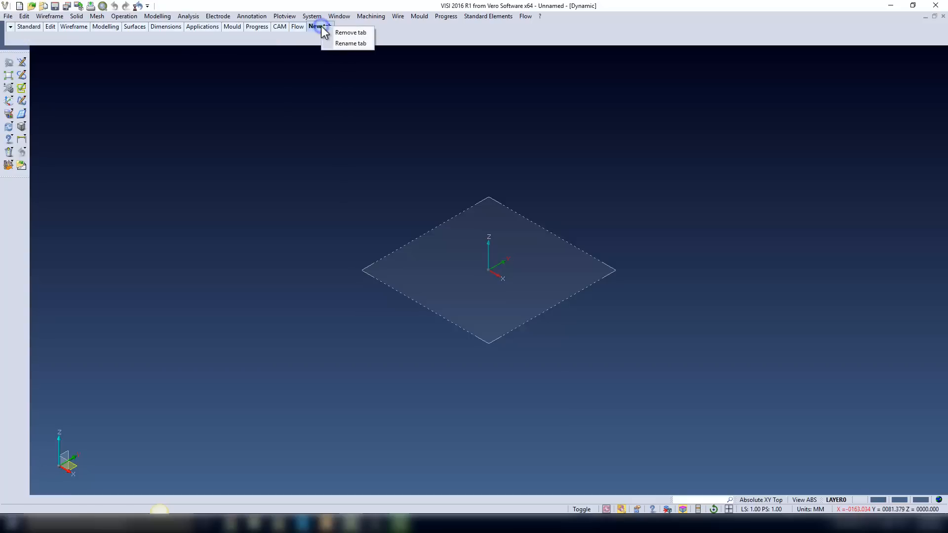
pyautogui.moveTo(346, 52)
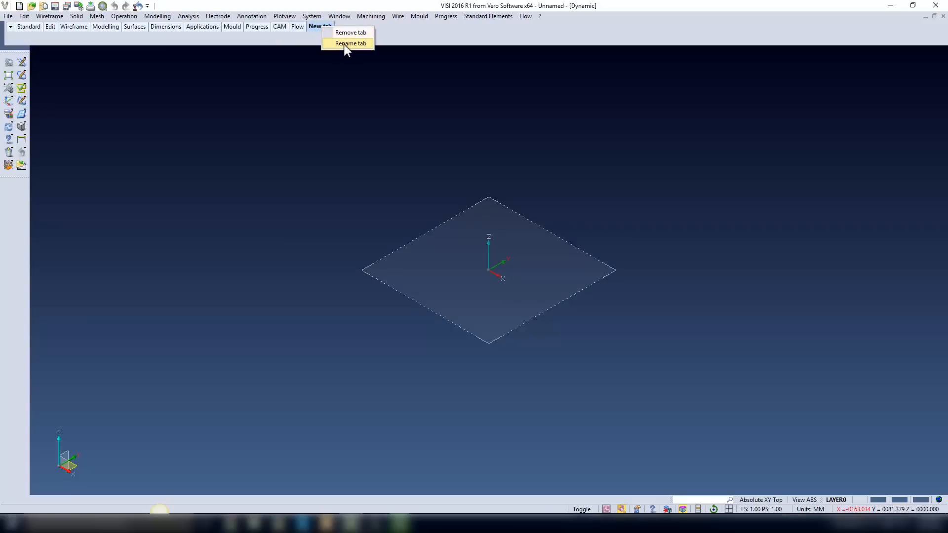
pyautogui.click(351, 43)
pyautogui.write('Model Repair')
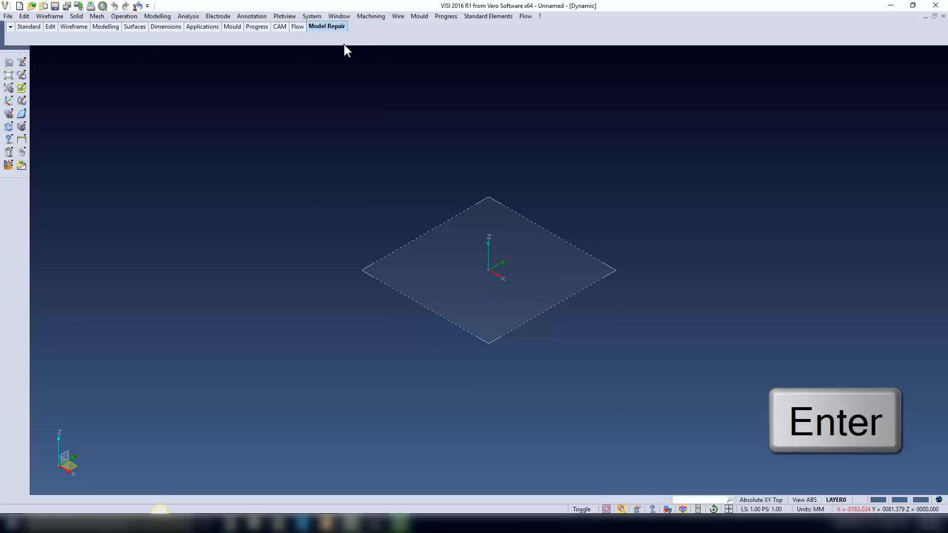
pyautogui.click(831, 421)
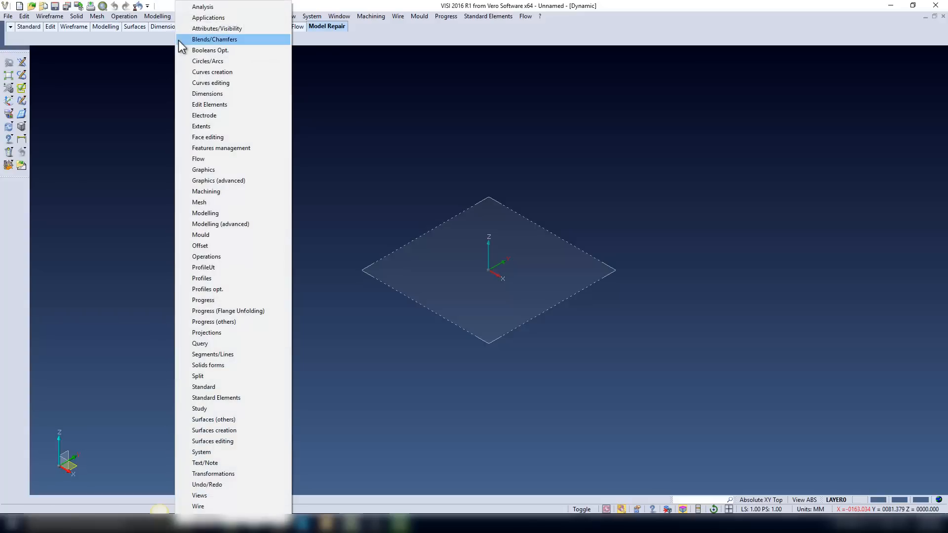
pyautogui.moveTo(213, 419)
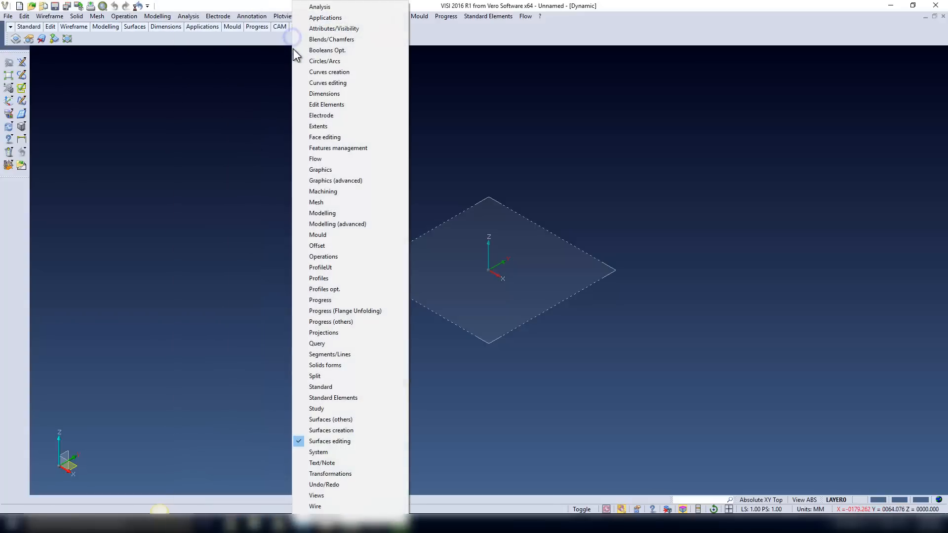
pyautogui.click(326, 26)
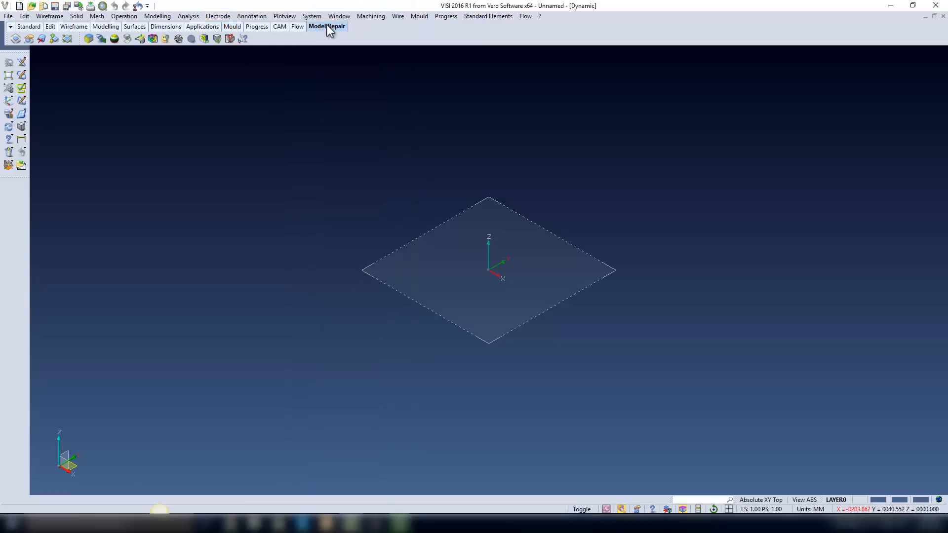
pyautogui.rightClick(327, 27)
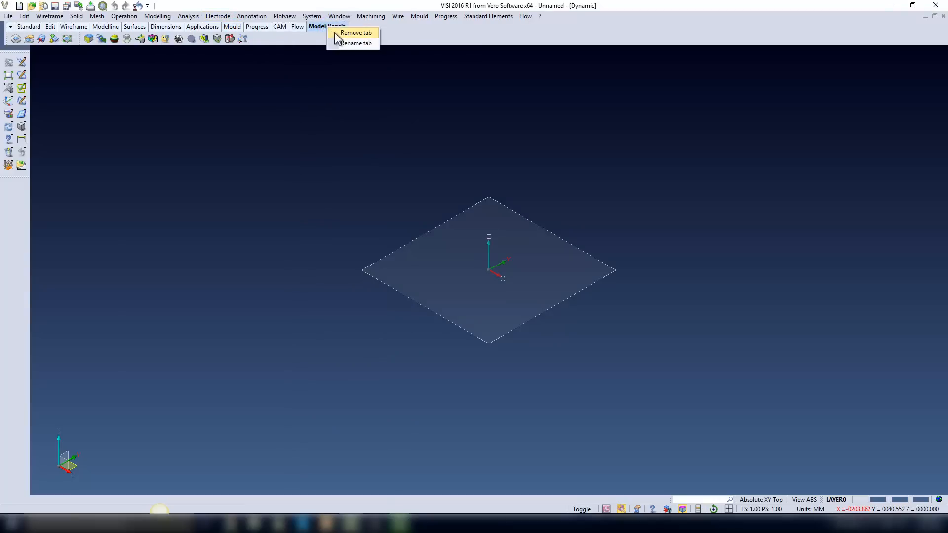
pyautogui.click(356, 32)
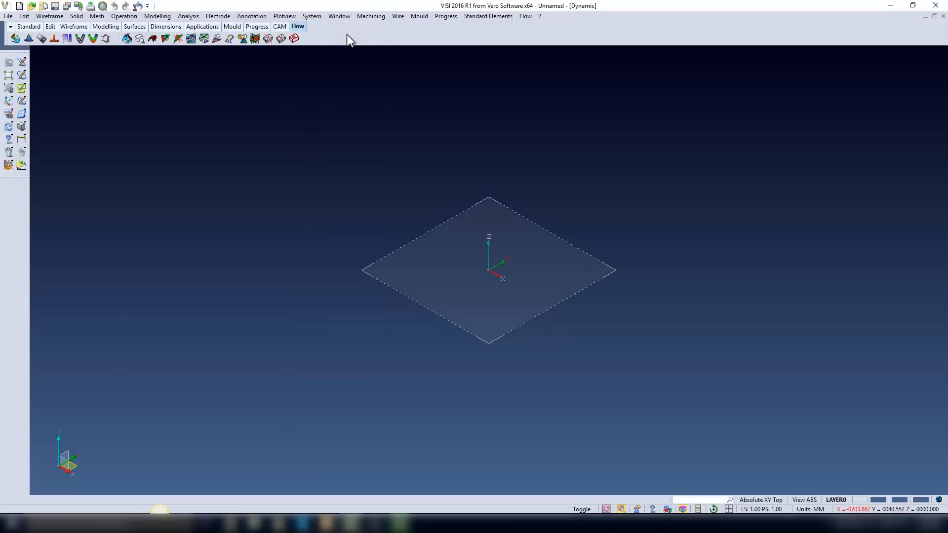
pyautogui.moveTo(312, 17)
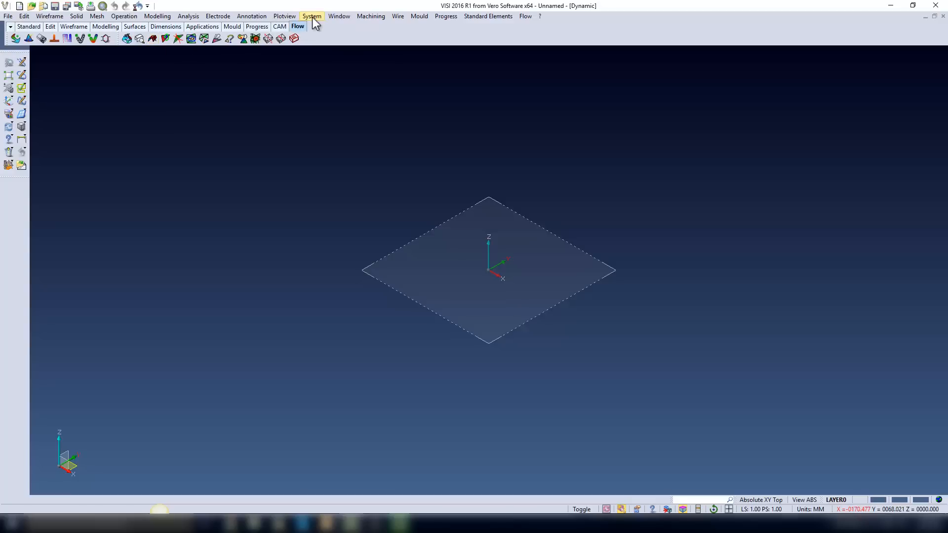
pyautogui.click(312, 15)
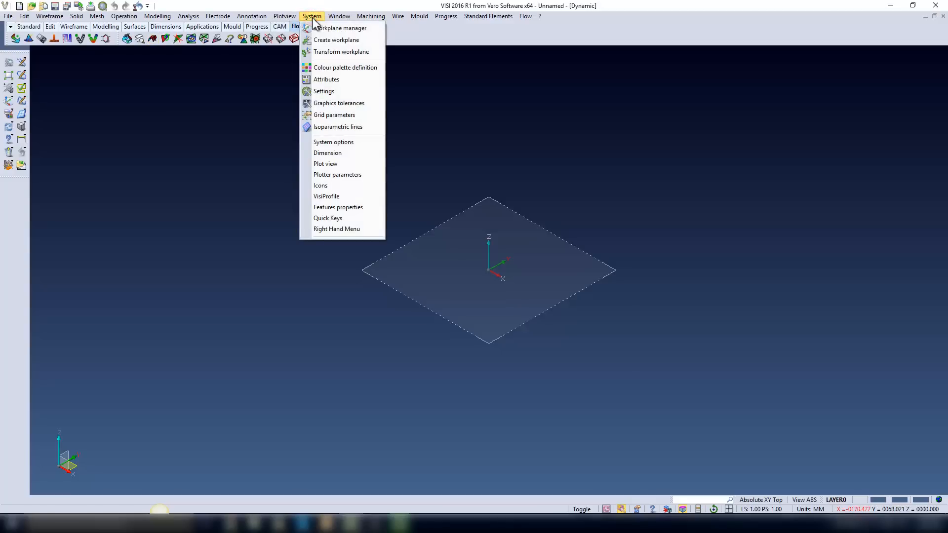
pyautogui.moveTo(333, 142)
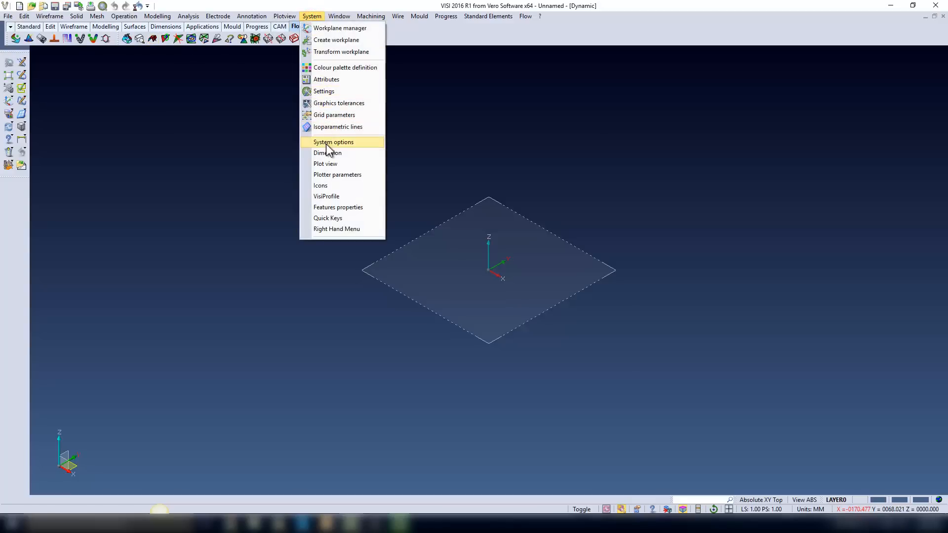
pyautogui.click(332, 142)
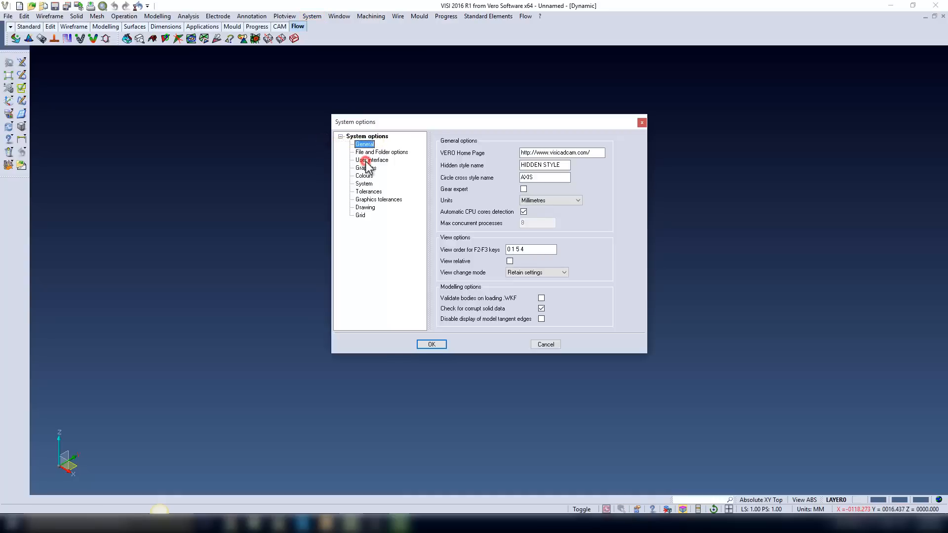
pyautogui.click(371, 159)
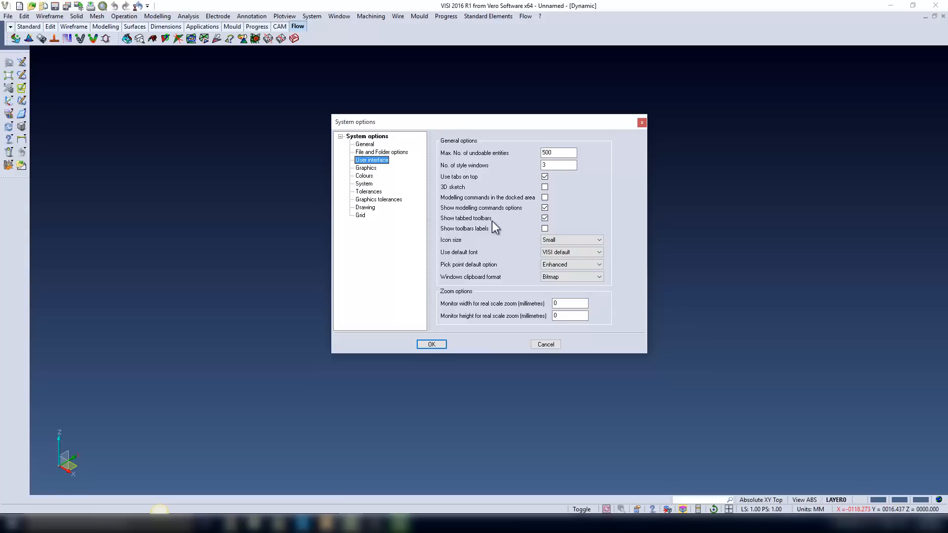
pyautogui.click(544, 217)
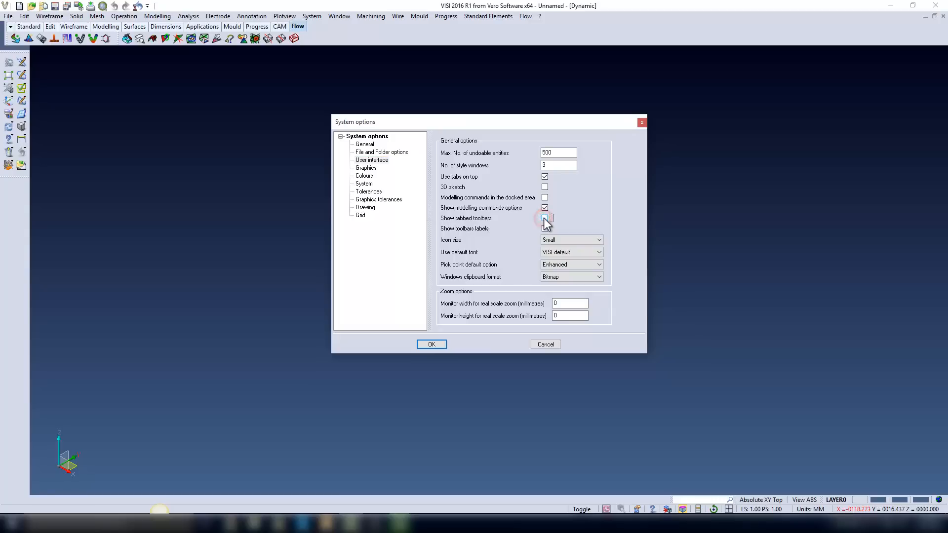
pyautogui.click(431, 344)
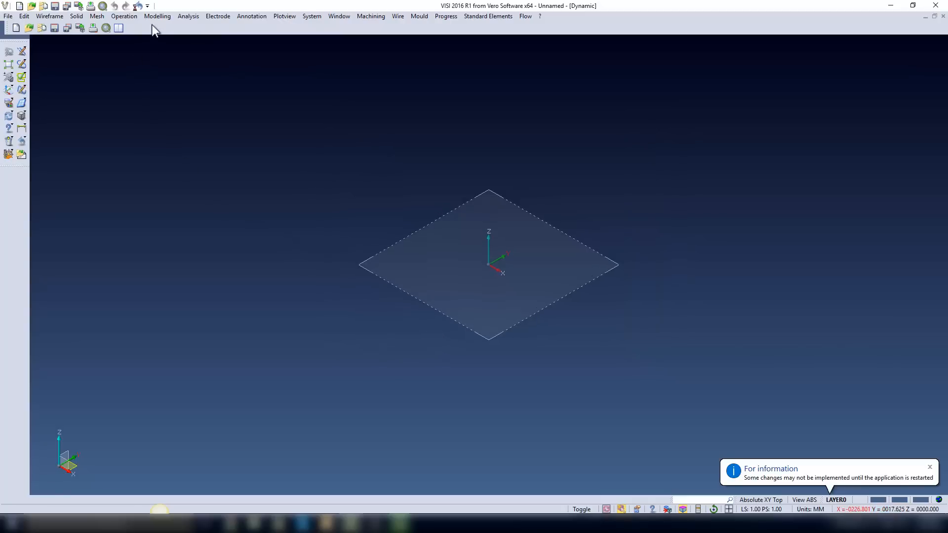
pyautogui.click(157, 16)
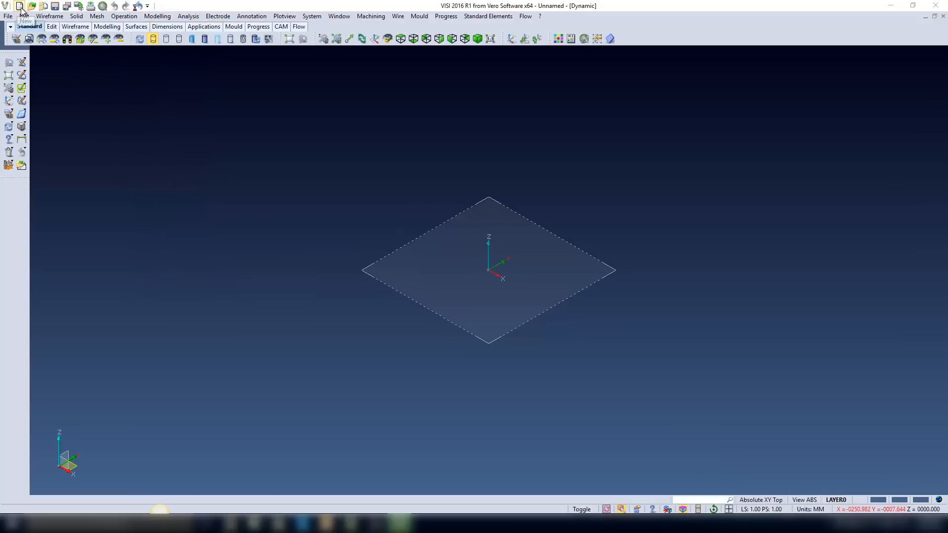
pyautogui.moveTo(17, 6)
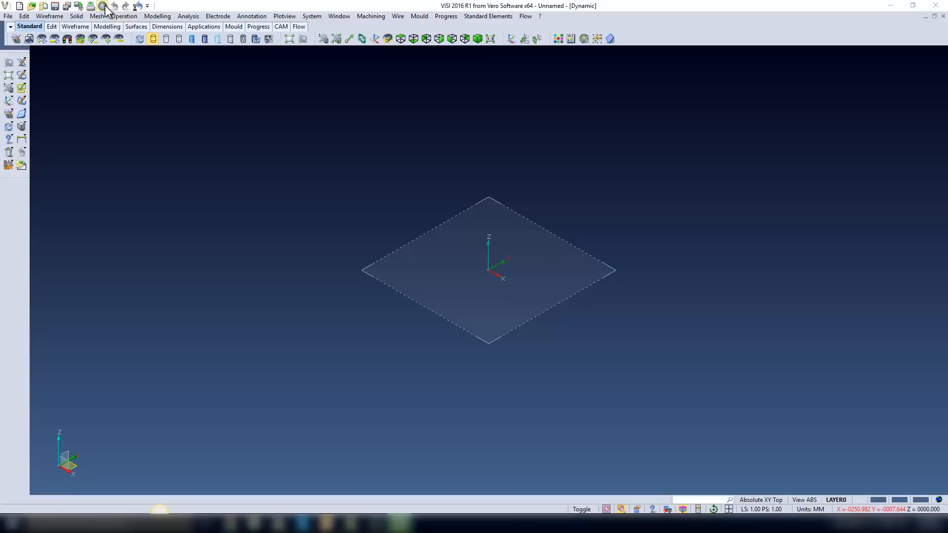
pyautogui.moveTo(144, 5)
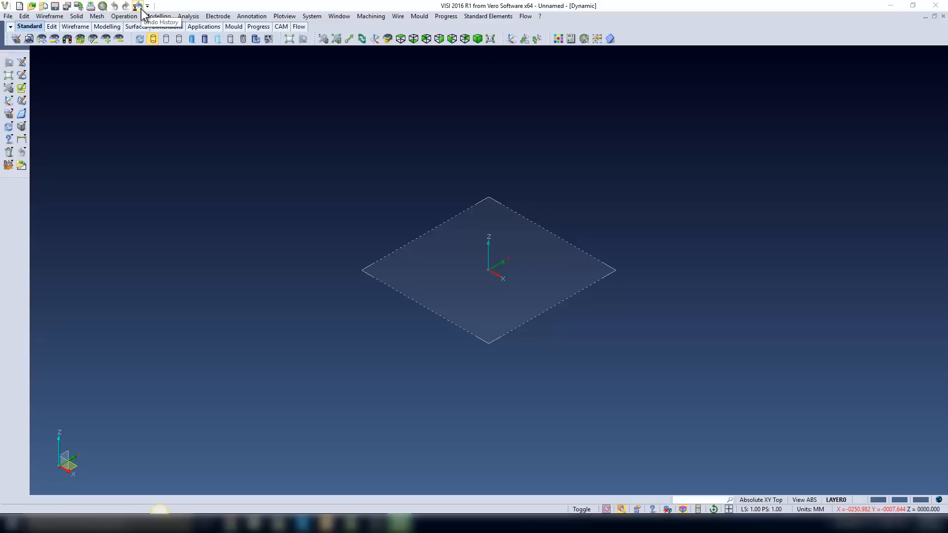
# Hide the menu bar, icon bar and toolbar from the Quick Access customise dropdown.
pyautogui.click(147, 6)
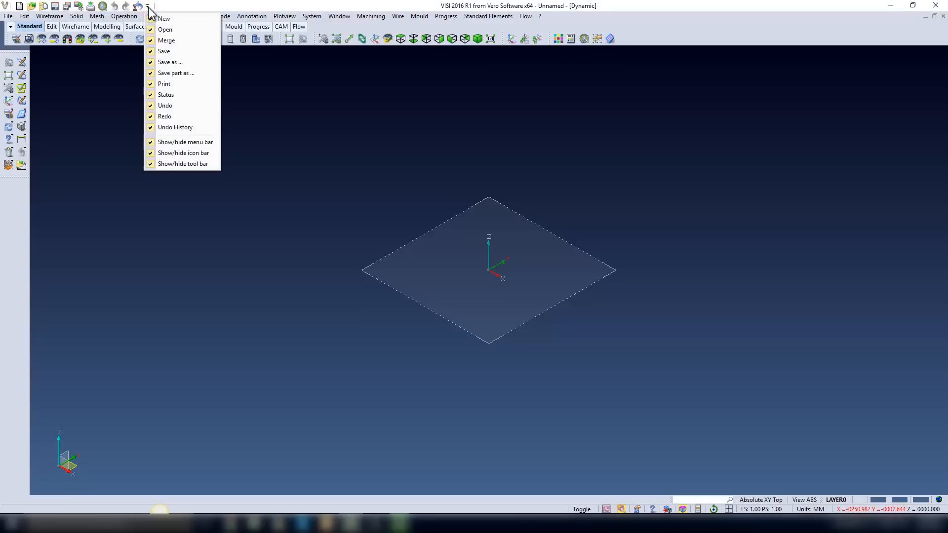
pyautogui.moveTo(170, 85)
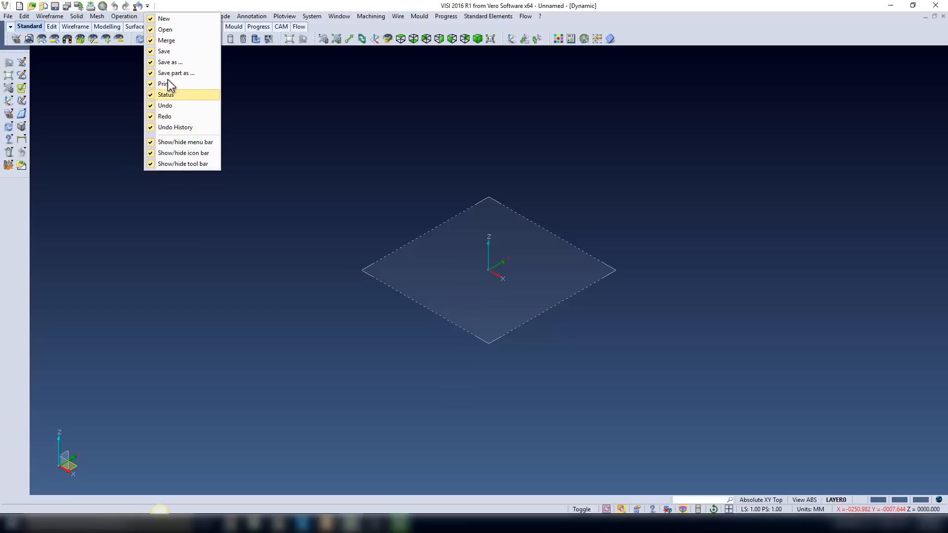
pyautogui.click(175, 127)
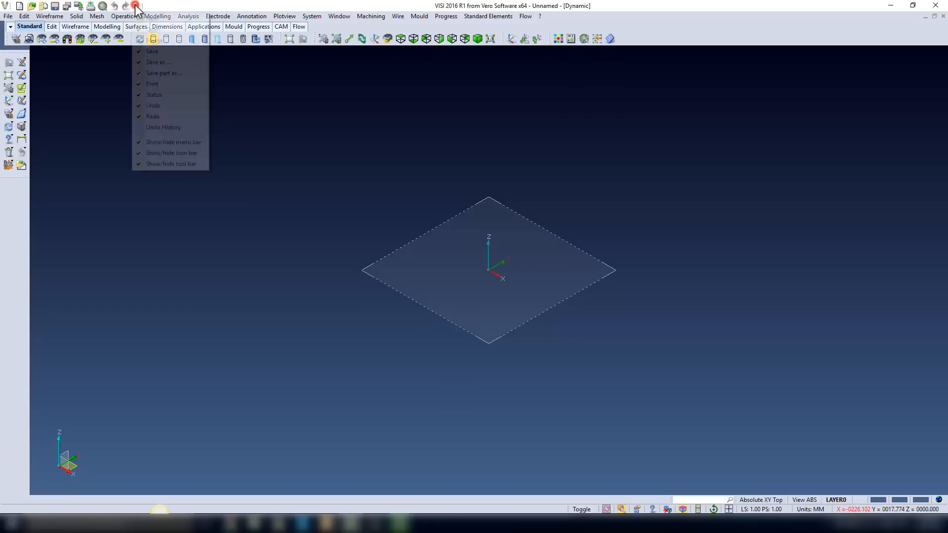
pyautogui.click(148, 128)
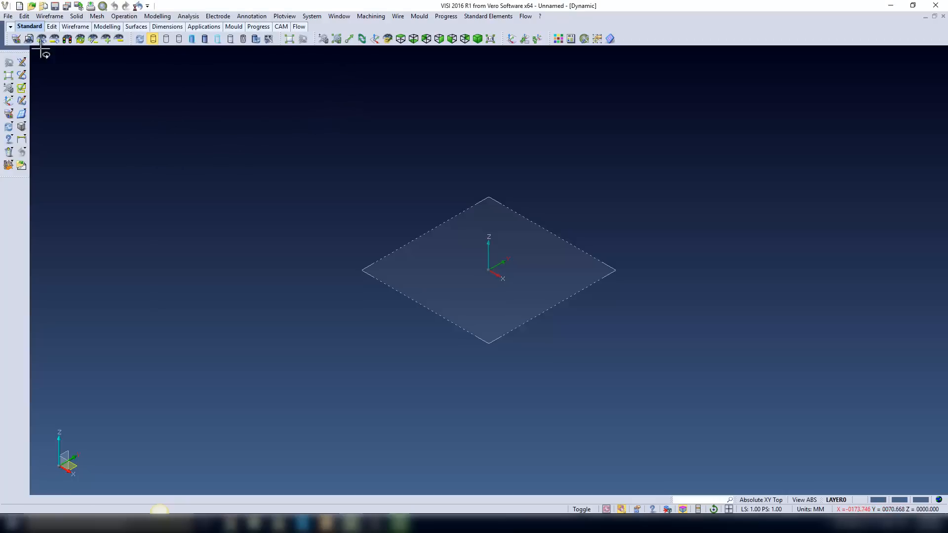
pyautogui.click(148, 5)
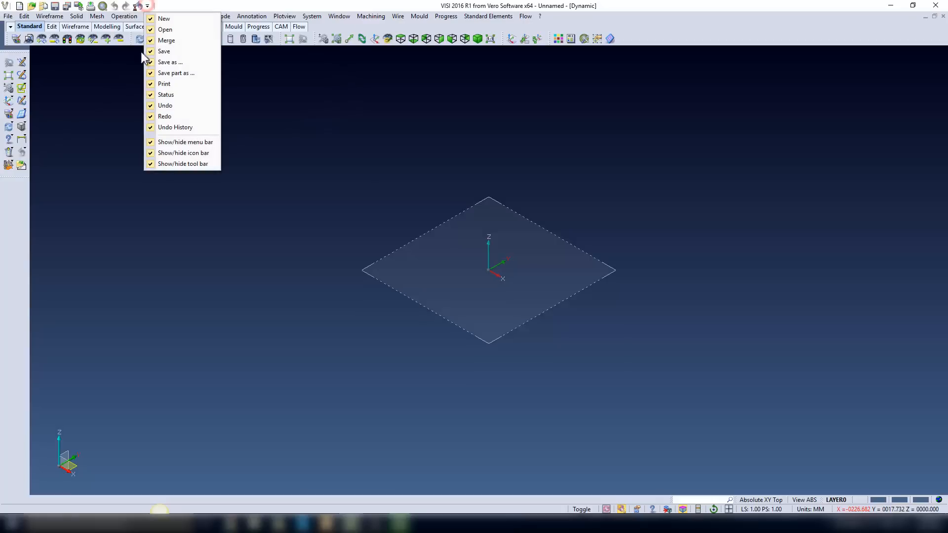
pyautogui.click(147, 5)
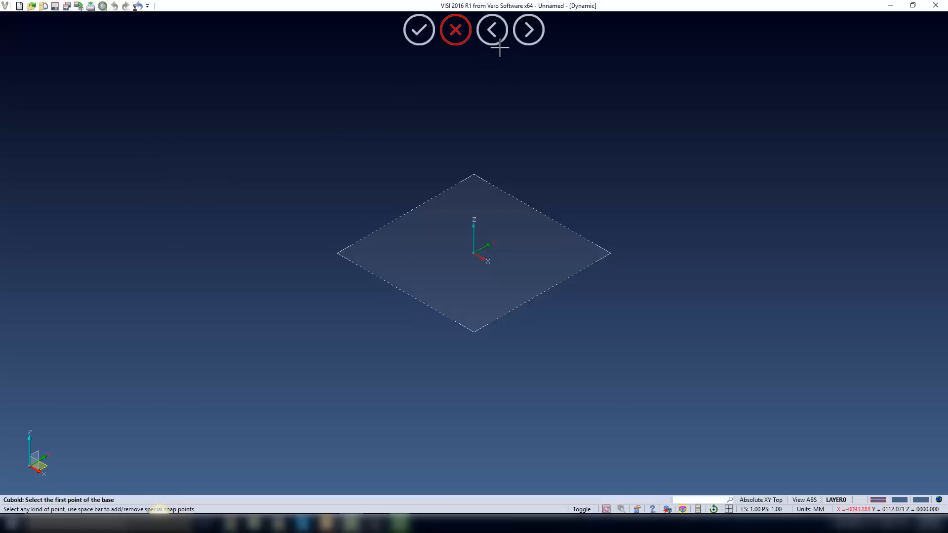
# Build a cuboid from two base corners and a height, then pick an edge to round.
pyautogui.click(208, 257)
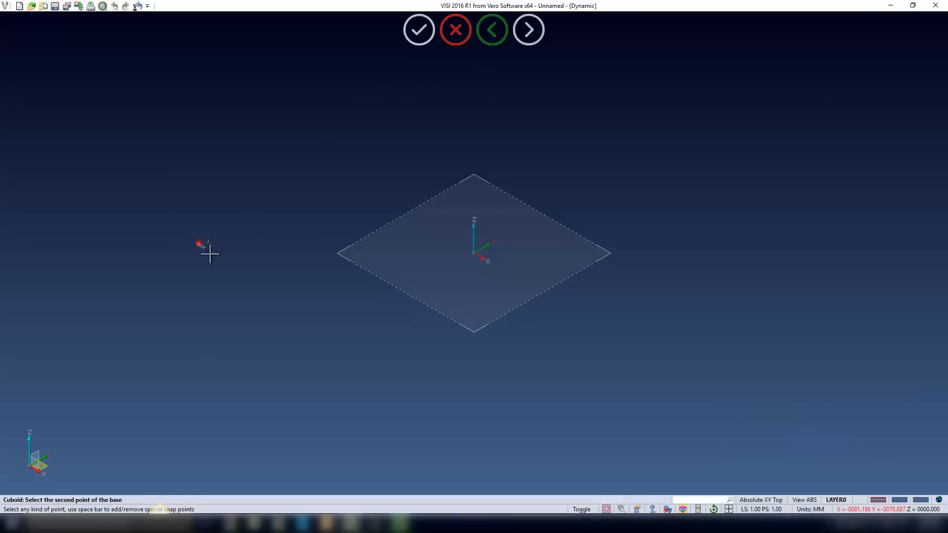
pyautogui.moveTo(670, 260)
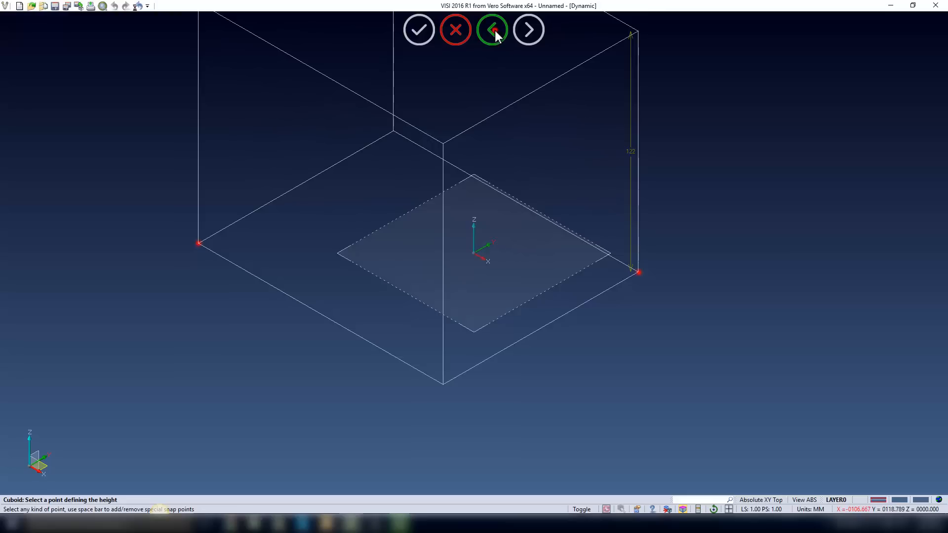
pyautogui.click(495, 29)
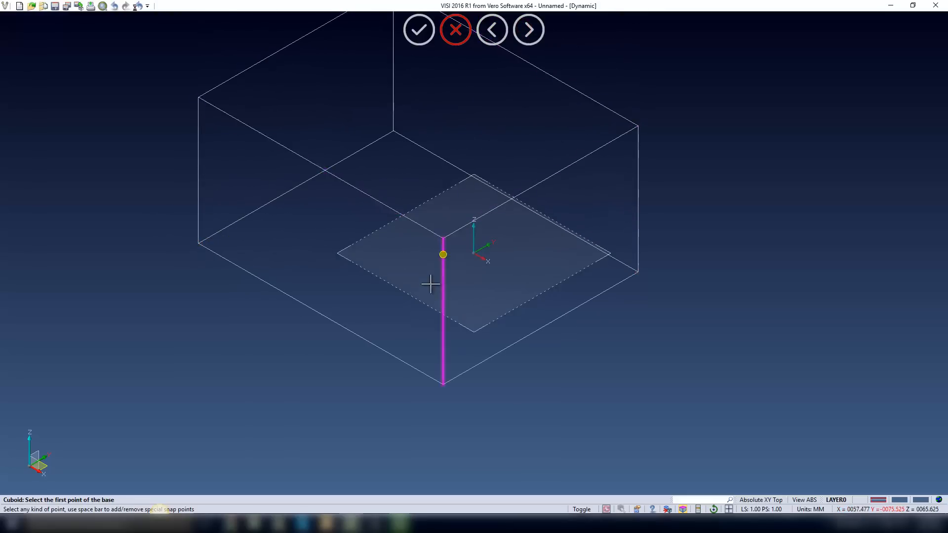
pyautogui.click(455, 31)
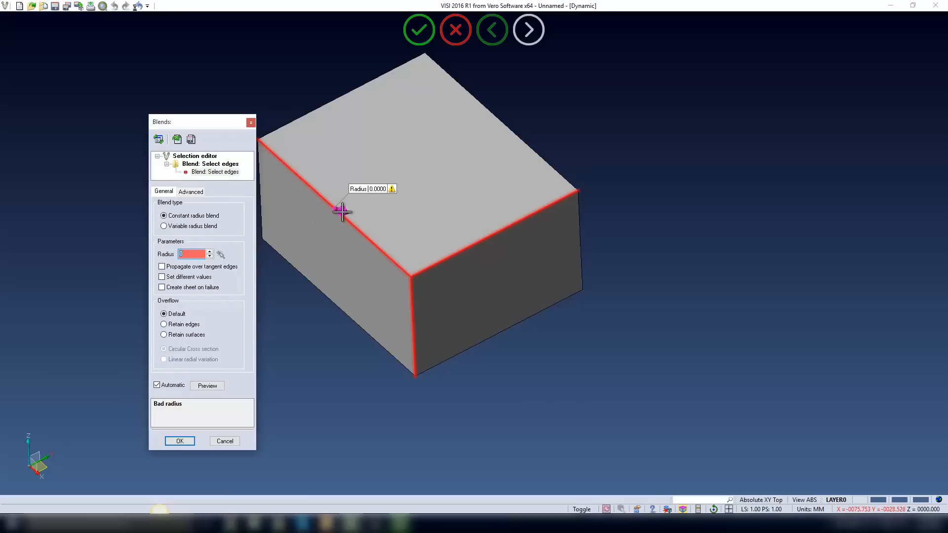
# Enter a blend radius of 19 for the three selected block edges.
pyautogui.write('19')
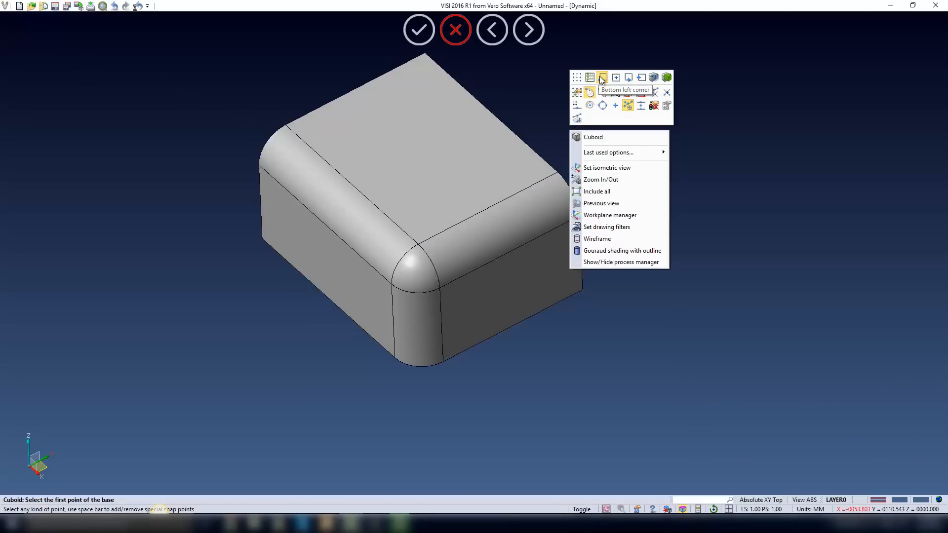
pyautogui.moveTo(596, 79)
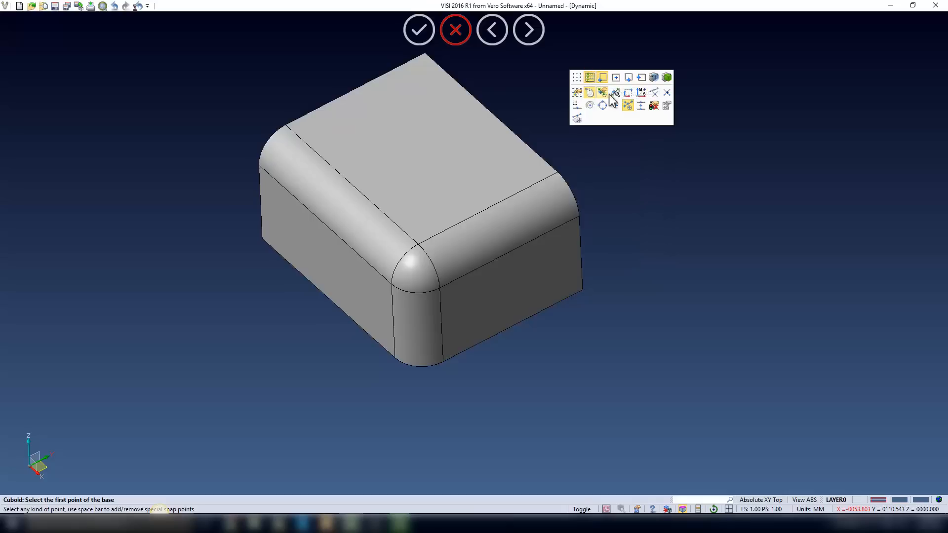
pyautogui.moveTo(626, 105)
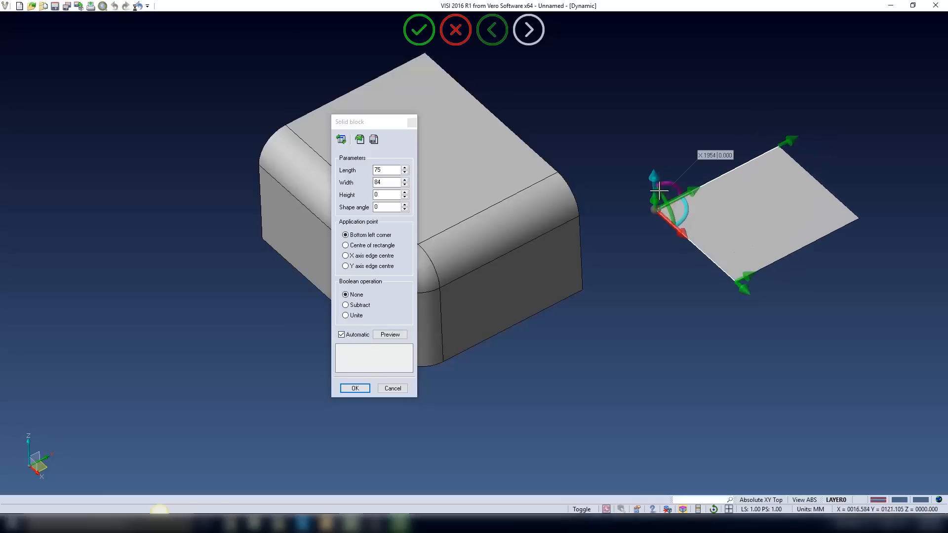
# Place the 75 by 84 flat rectangle beside the rounded block.
pyautogui.click(354, 388)
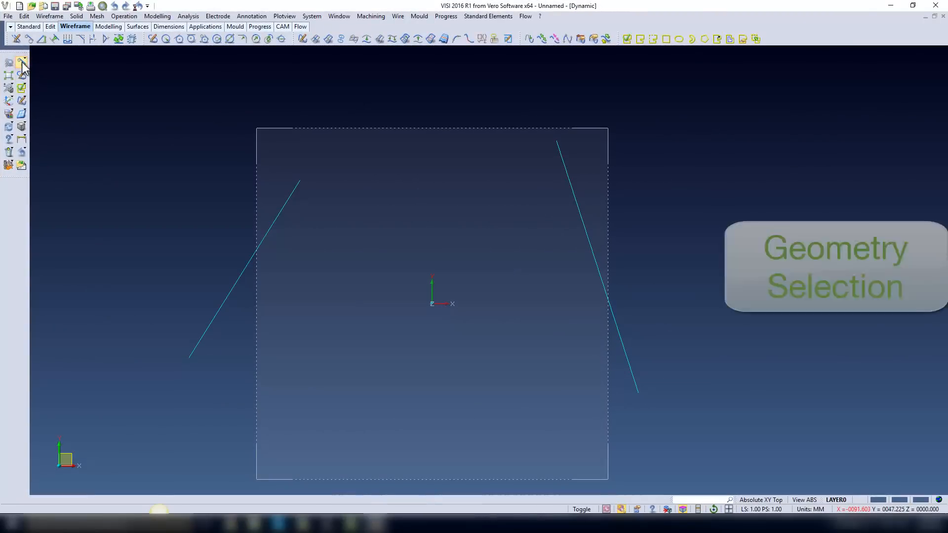
# Draw a vertical line between the slanted lines using offsets 25, 0 and 0.25.
pyautogui.click(22, 61)
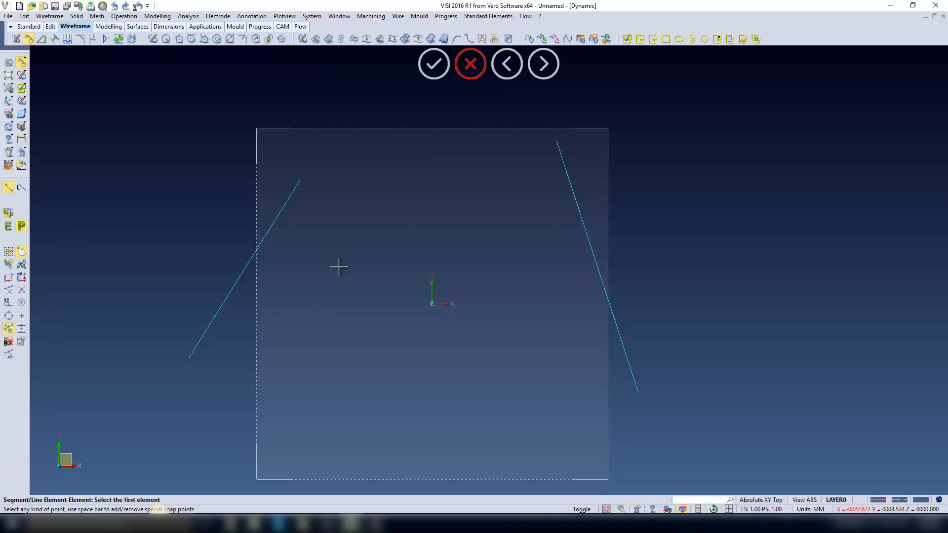
pyautogui.click(297, 182)
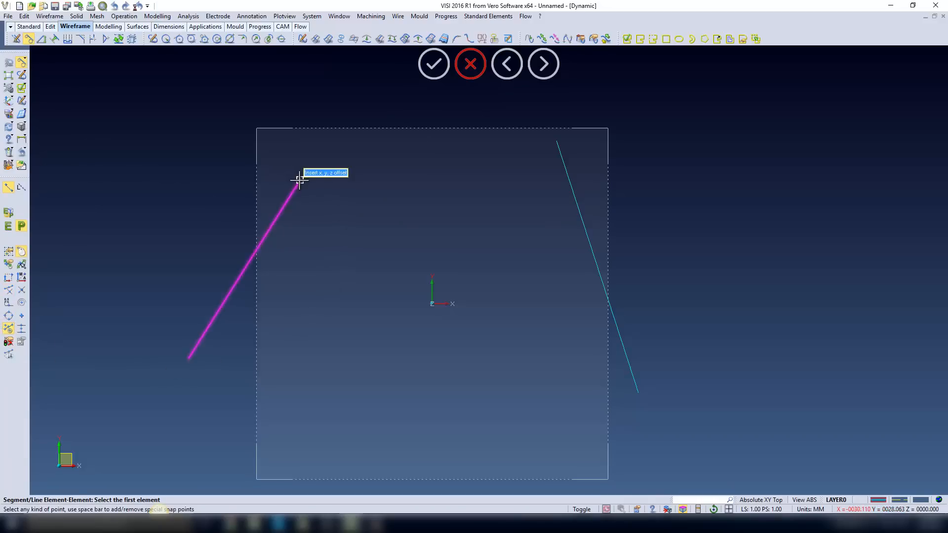
pyautogui.write('25')
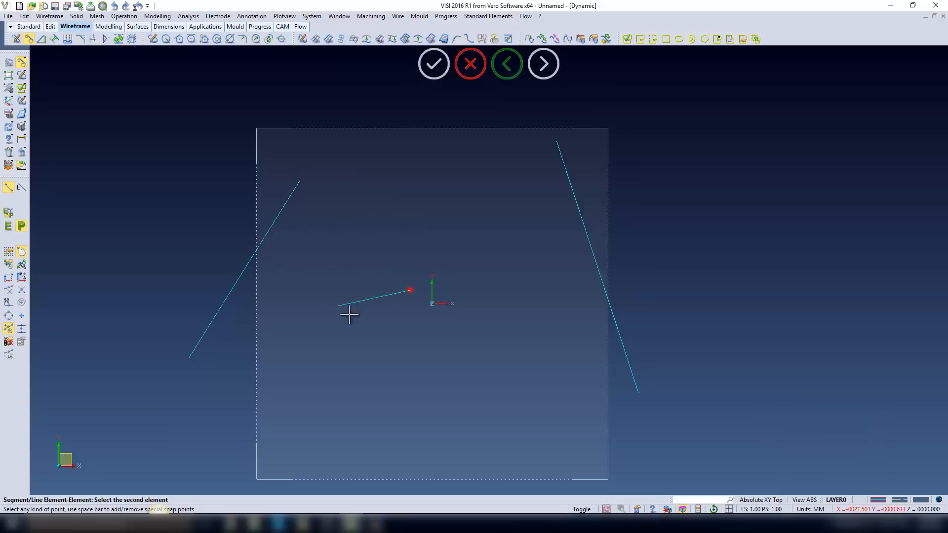
pyautogui.click(242, 268)
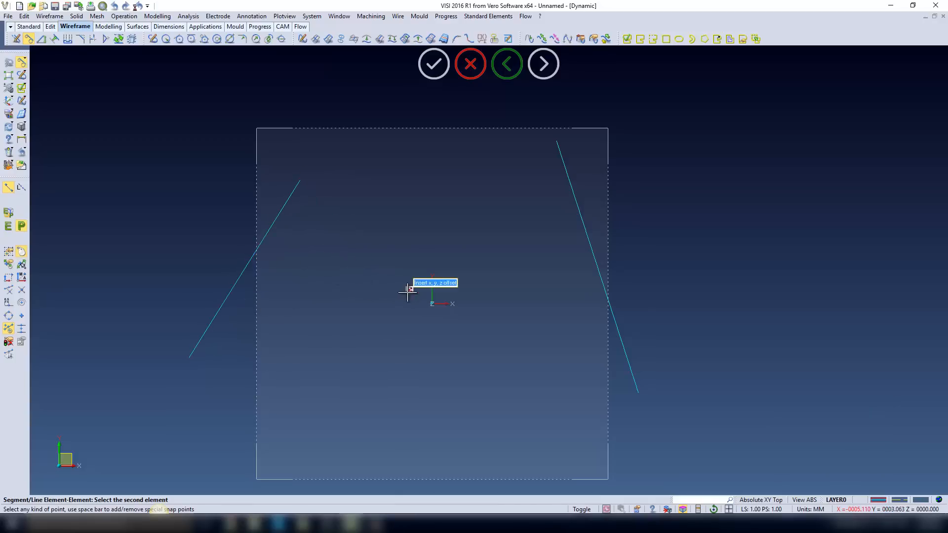
pyautogui.write('0')
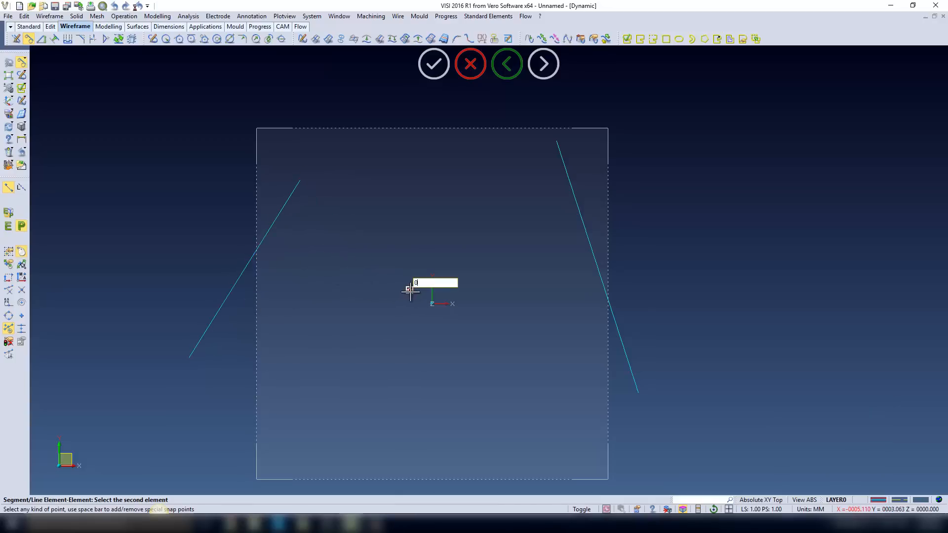
pyautogui.write('0.25')
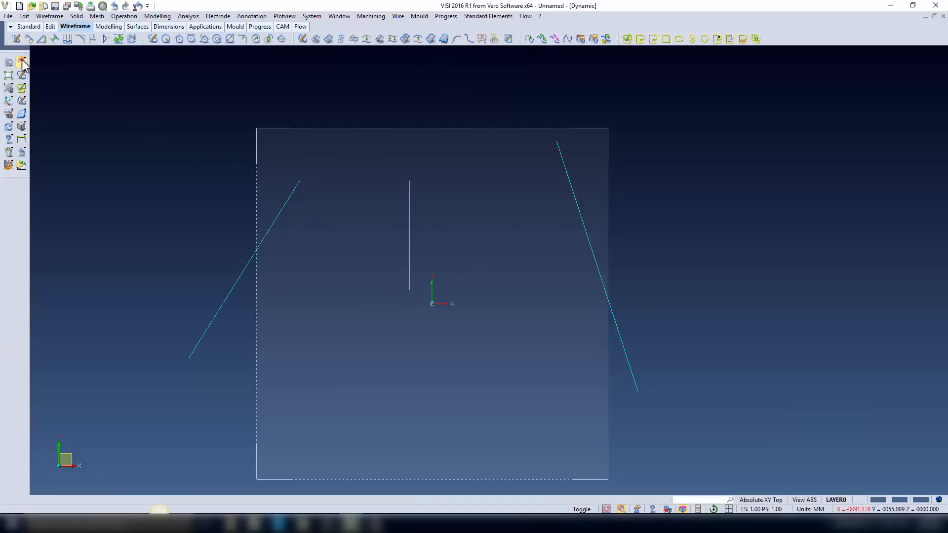
# Draw a short slanted line near the square's top using a 25 offset.
pyautogui.click(296, 186)
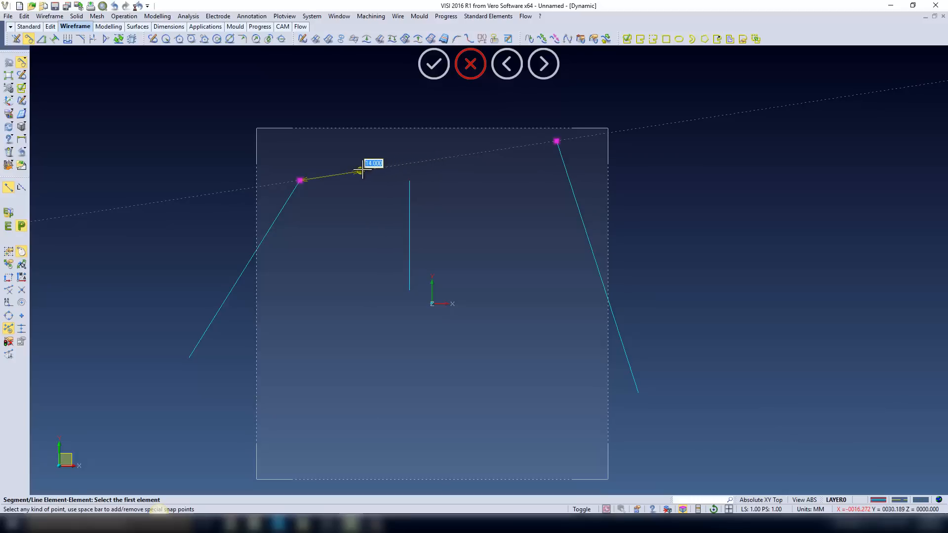
pyautogui.write('25')
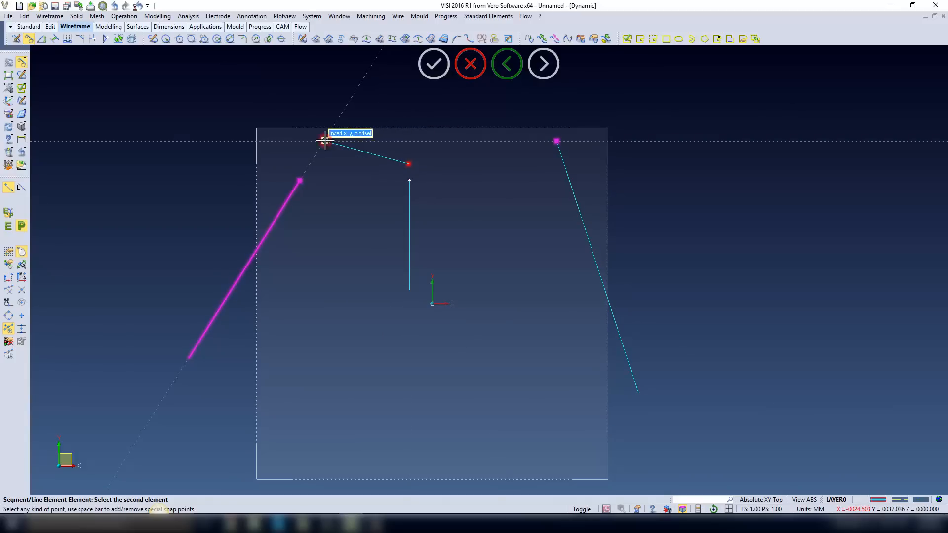
pyautogui.click(470, 63)
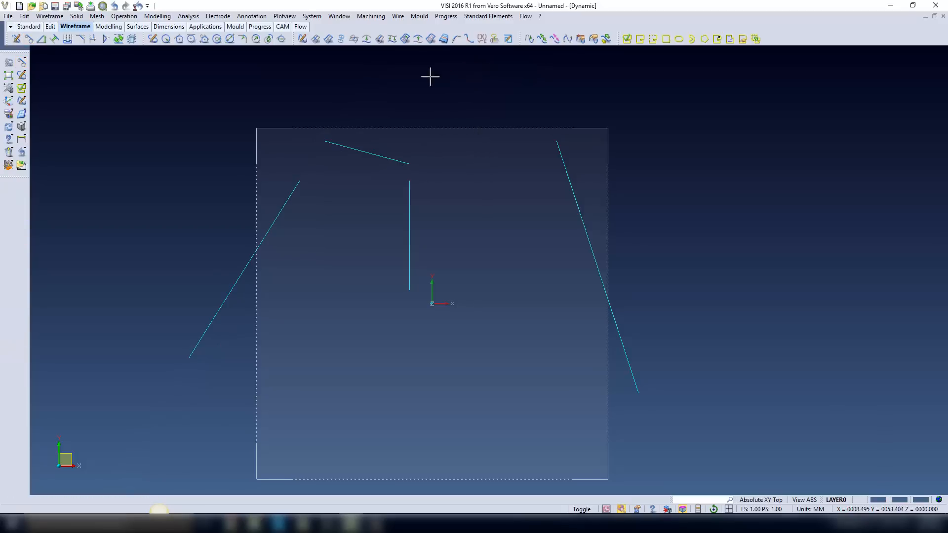
# Turn on automatic special snap points on search point in System Settings and close them.
pyautogui.click(311, 16)
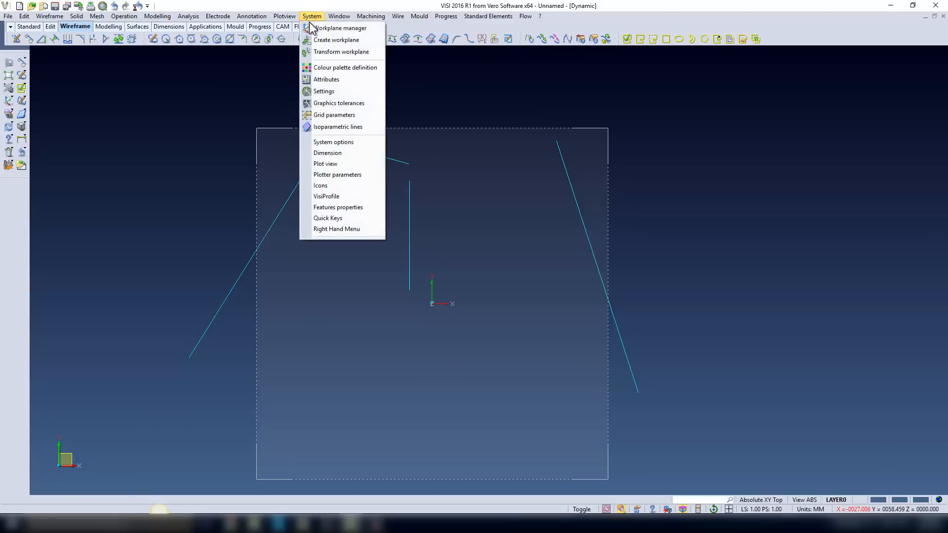
pyautogui.moveTo(323, 91)
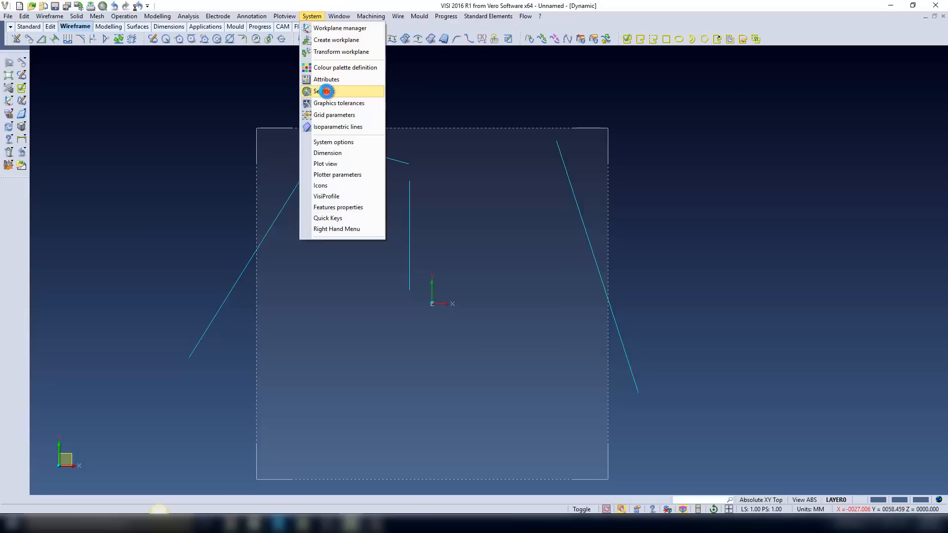
pyautogui.click(325, 90)
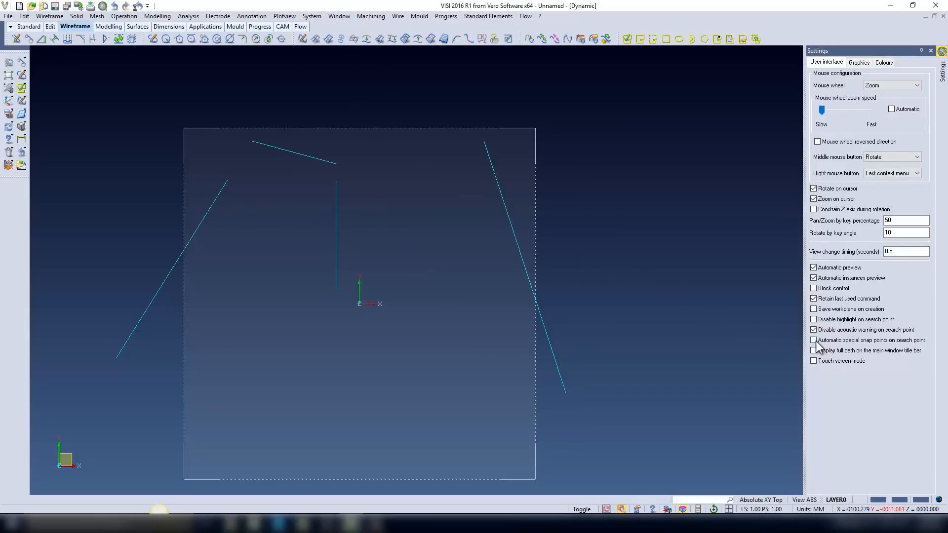
pyautogui.moveTo(904, 354)
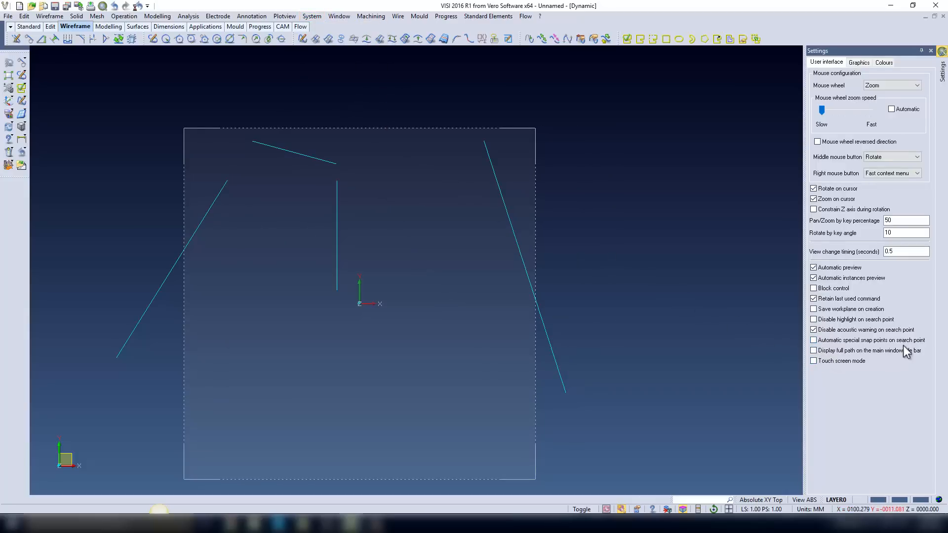
pyautogui.click(813, 340)
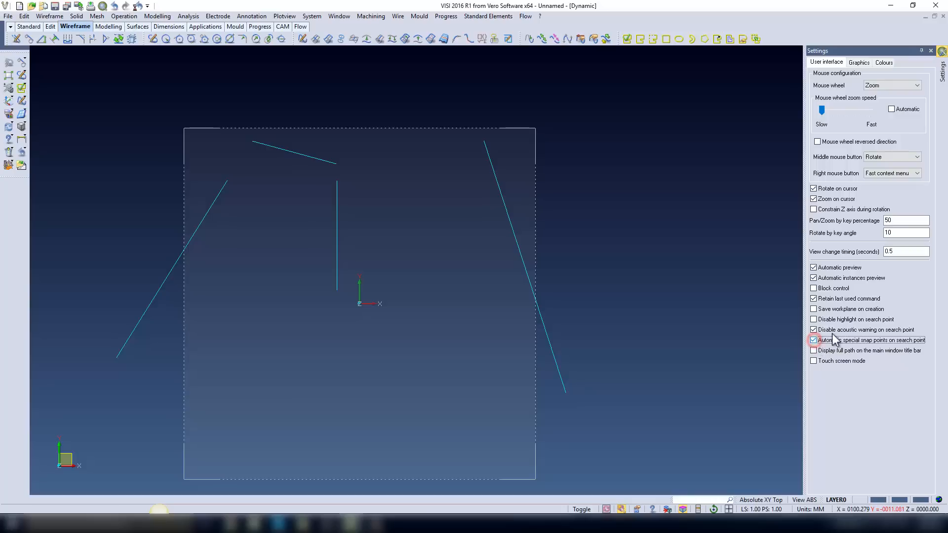
pyautogui.click(930, 51)
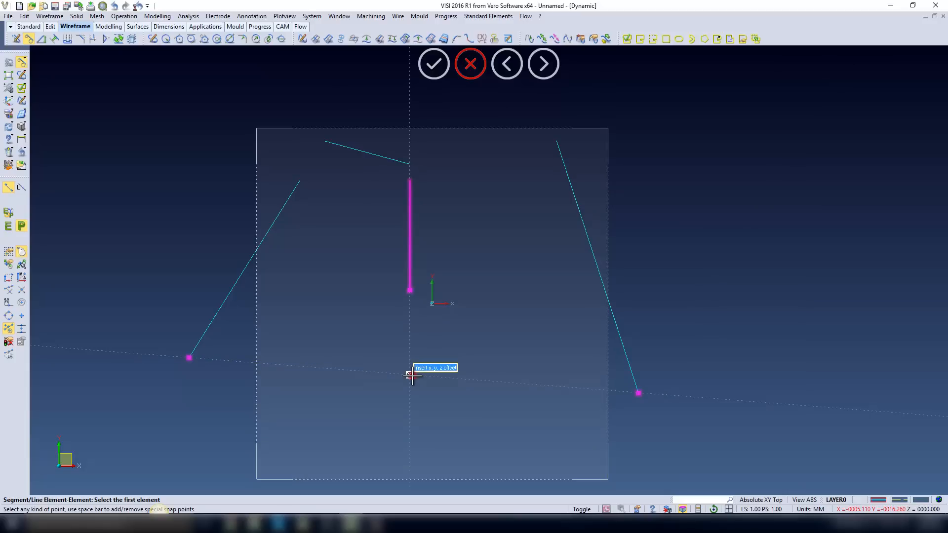
# Start a line from the snap point below the vertical line.
pyautogui.click(591, 266)
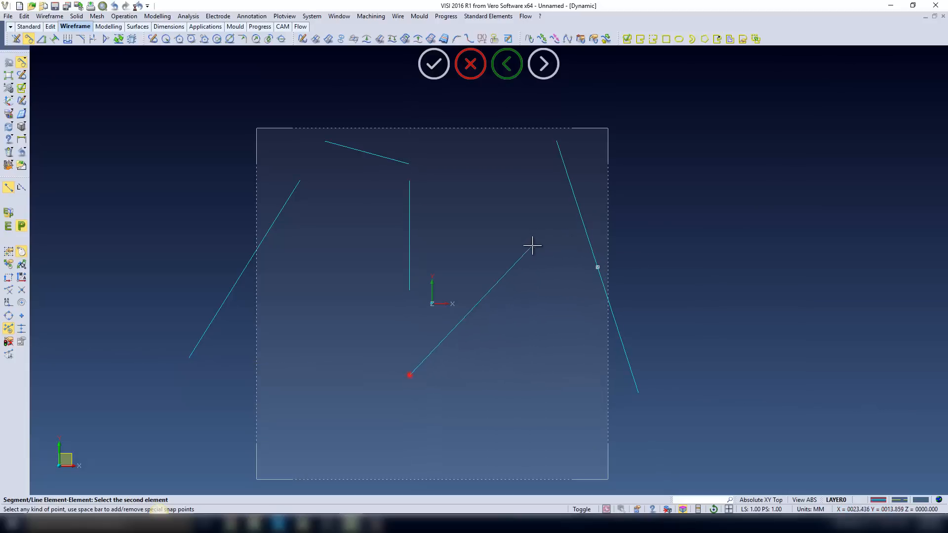
pyautogui.moveTo(493, 271)
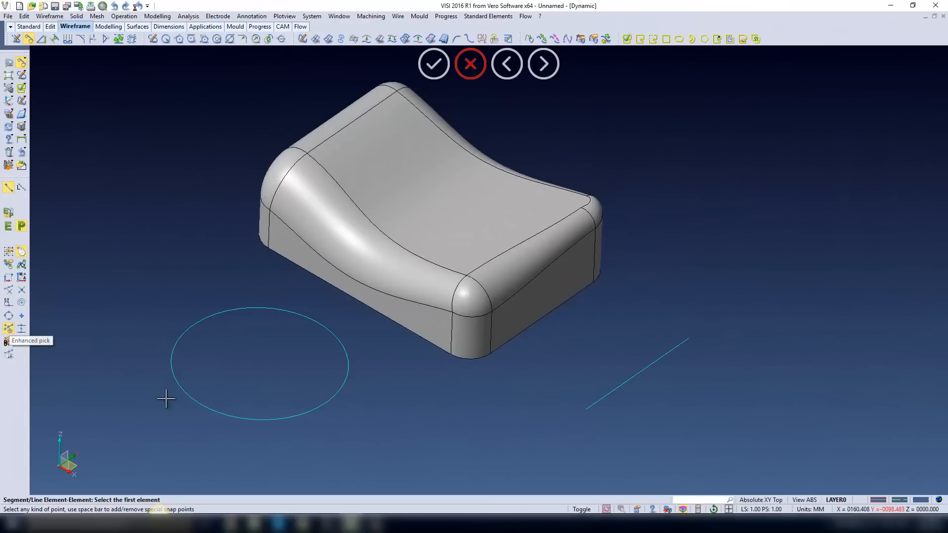
pyautogui.click(586, 409)
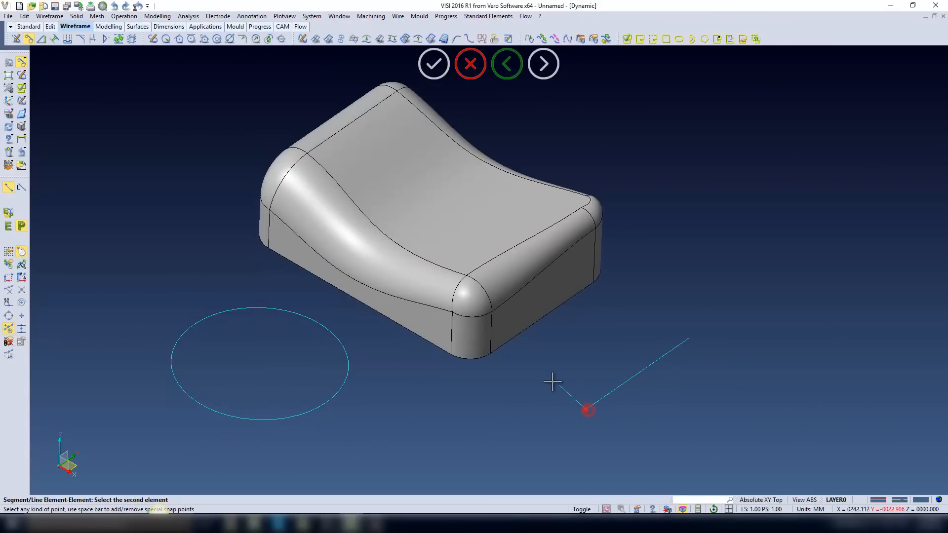
pyautogui.moveTo(499, 361)
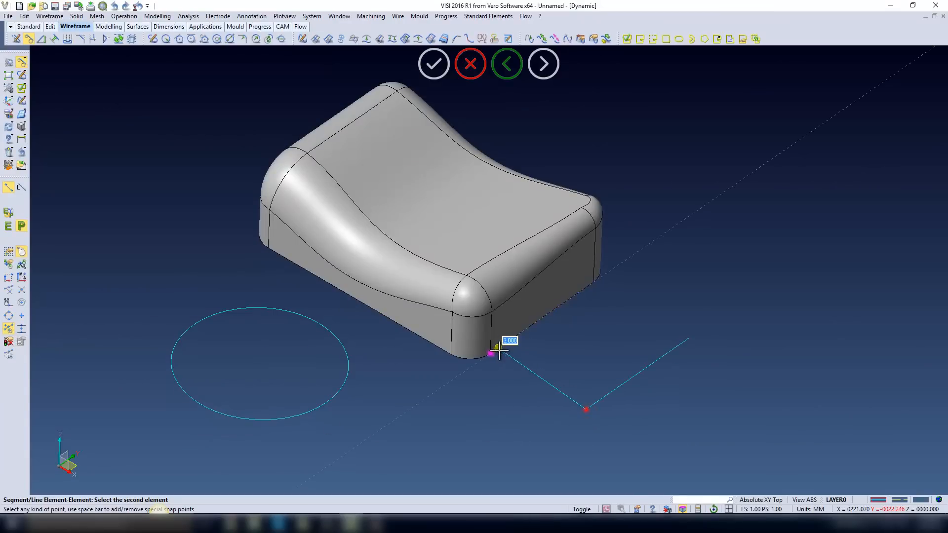
pyautogui.moveTo(507, 327)
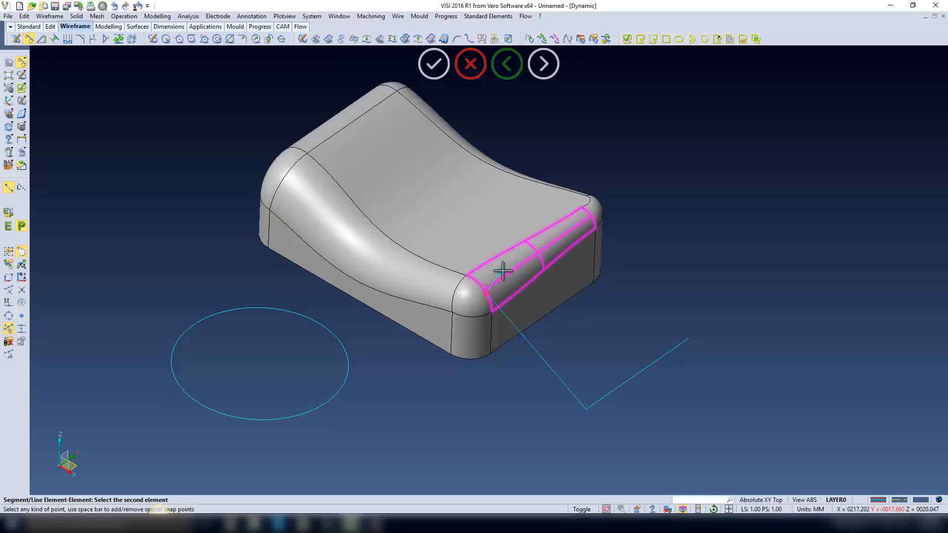
pyautogui.moveTo(557, 237)
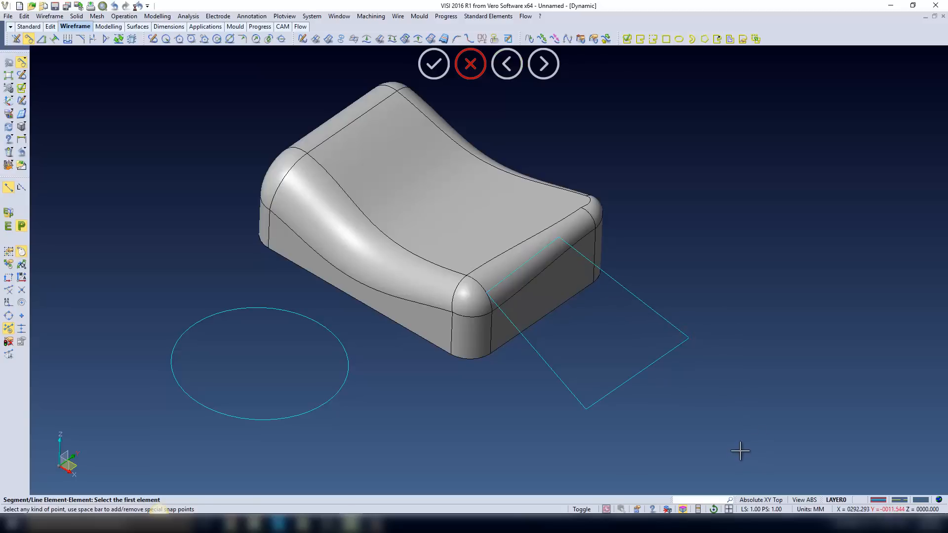
pyautogui.moveTo(740, 450); pyautogui.dragTo(521, 395)
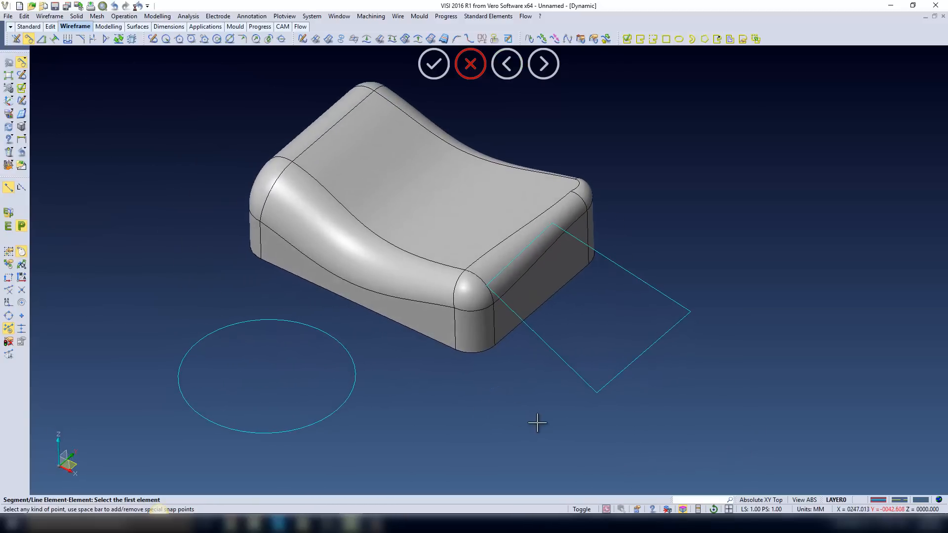
pyautogui.moveTo(8, 342)
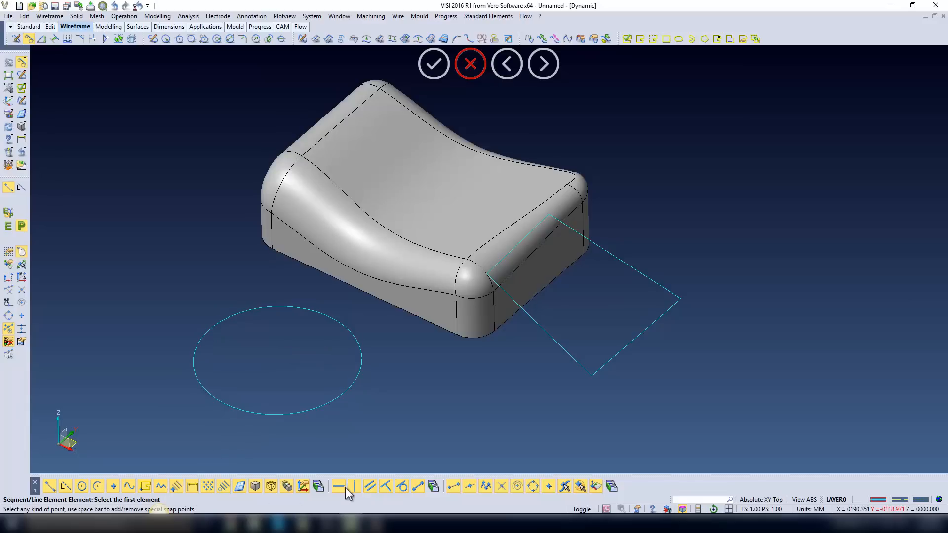
pyautogui.moveTo(466, 502)
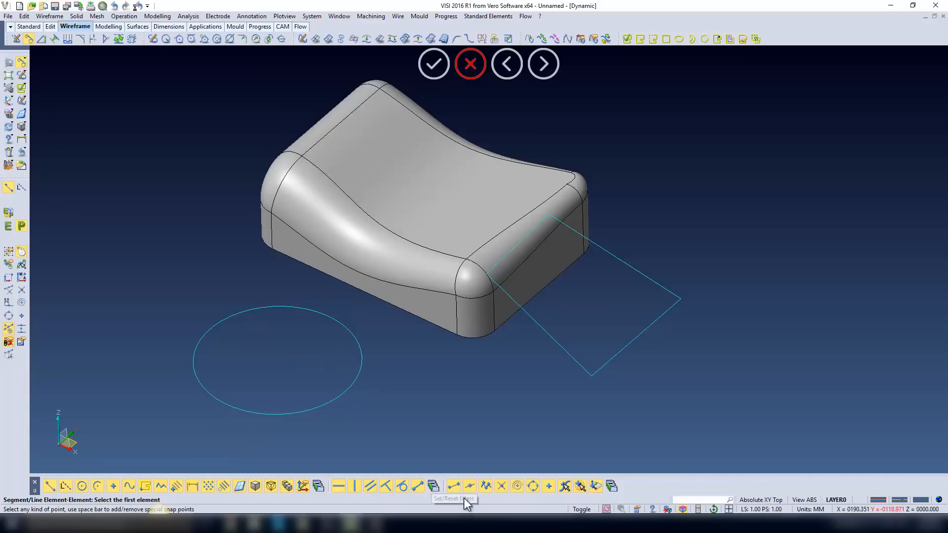
pyautogui.moveTo(384, 510)
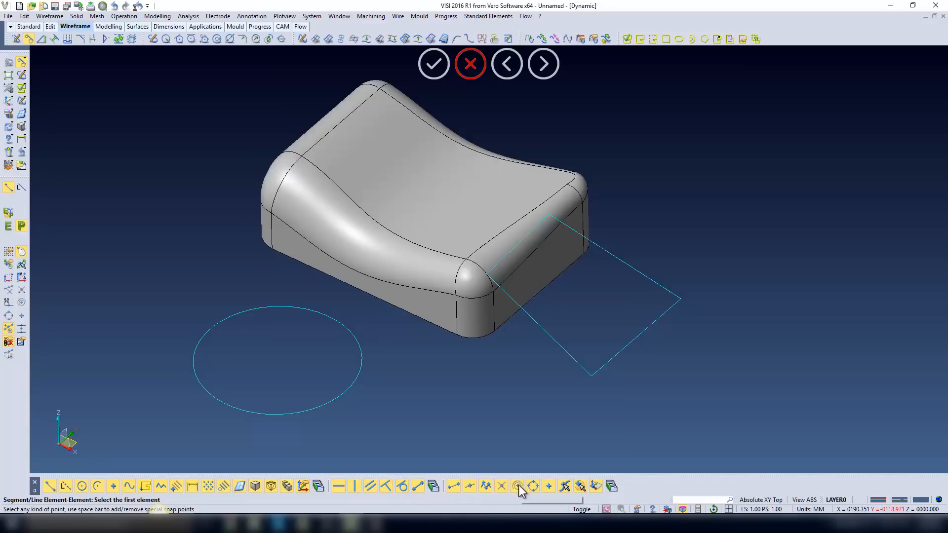
pyautogui.moveTo(580, 498)
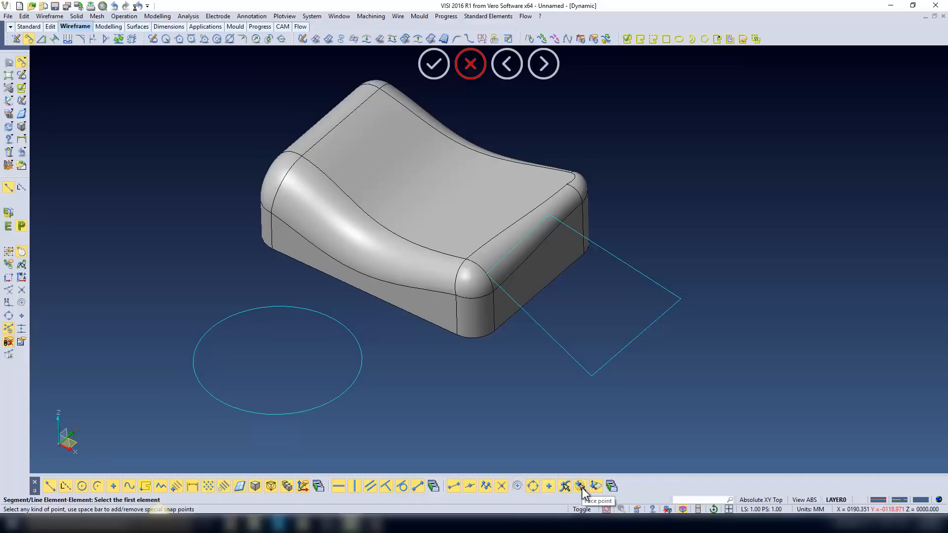
pyautogui.moveTo(580, 499)
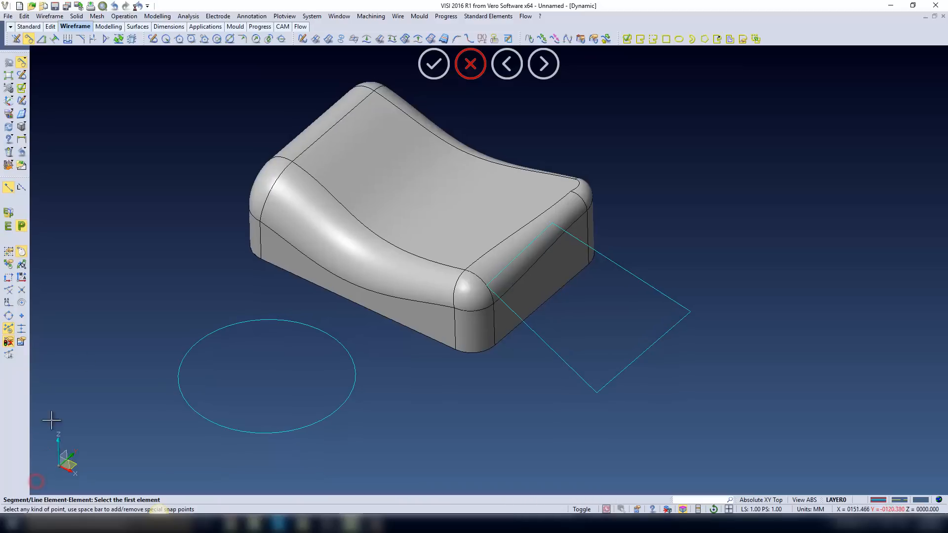
# Browse the snap toolbar and pick the circle as the line's first element.
pyautogui.click(225, 318)
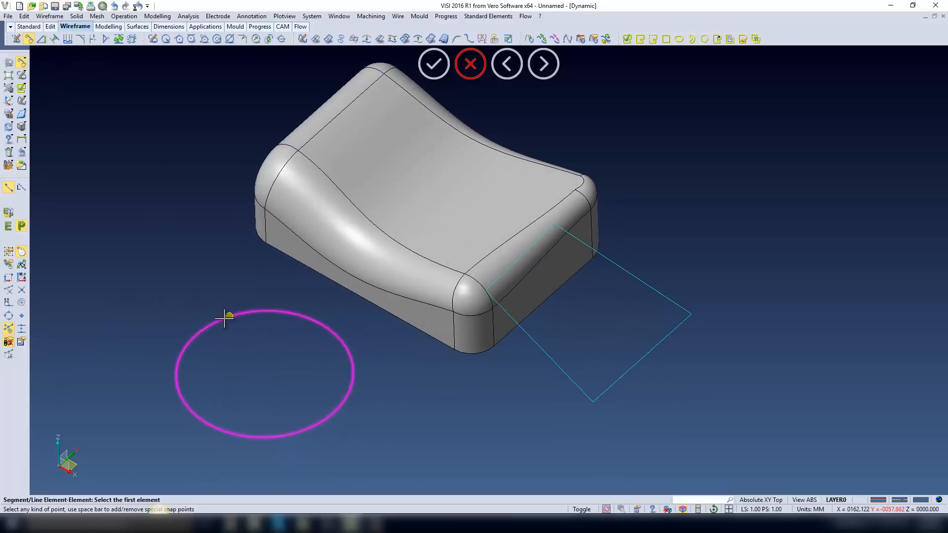
pyautogui.moveTo(275, 313)
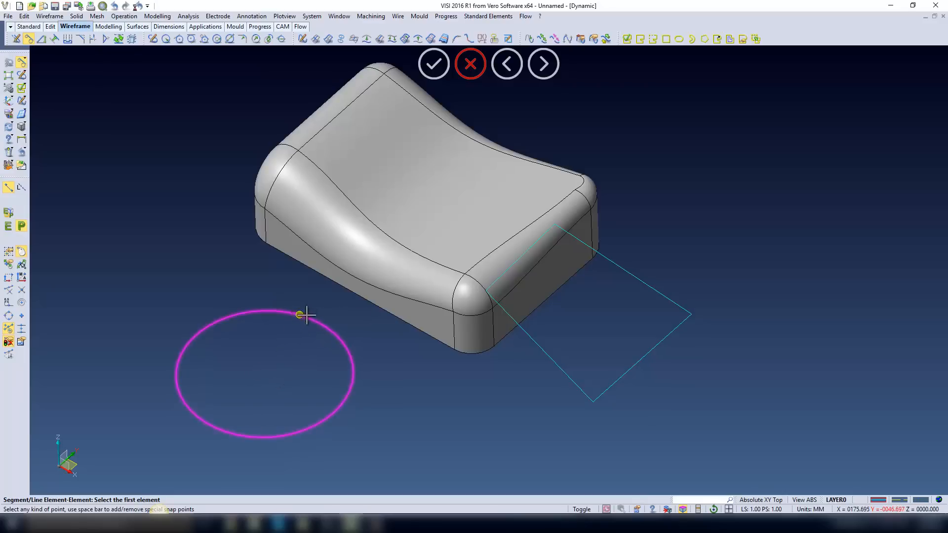
pyautogui.click(348, 291)
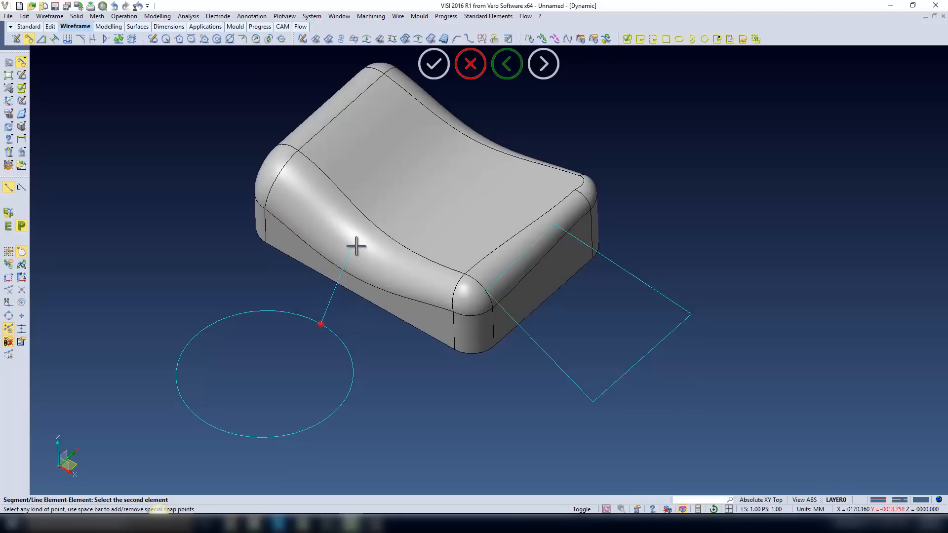
pyautogui.moveTo(370, 151)
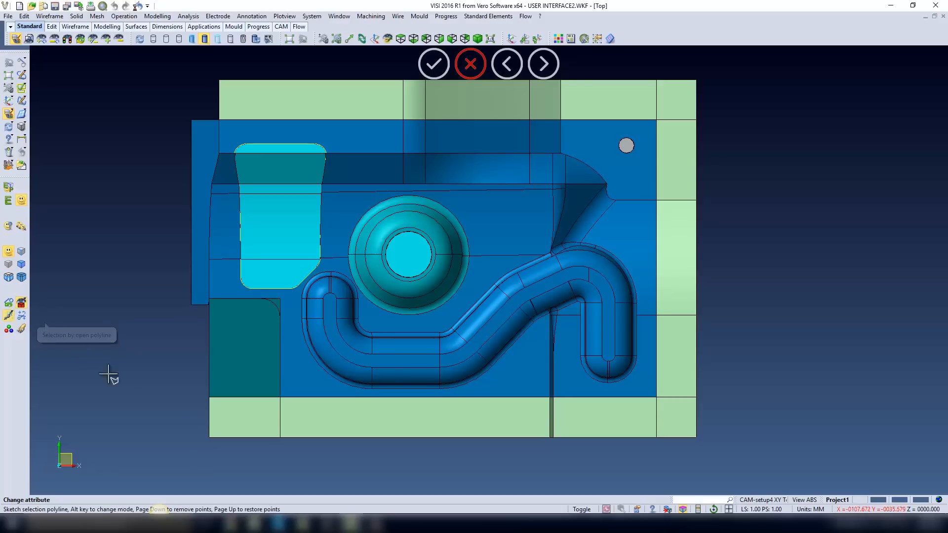
# Select workpiece faces with an open polyline, then cancel the Colours setting dialog.
pyautogui.click(648, 352)
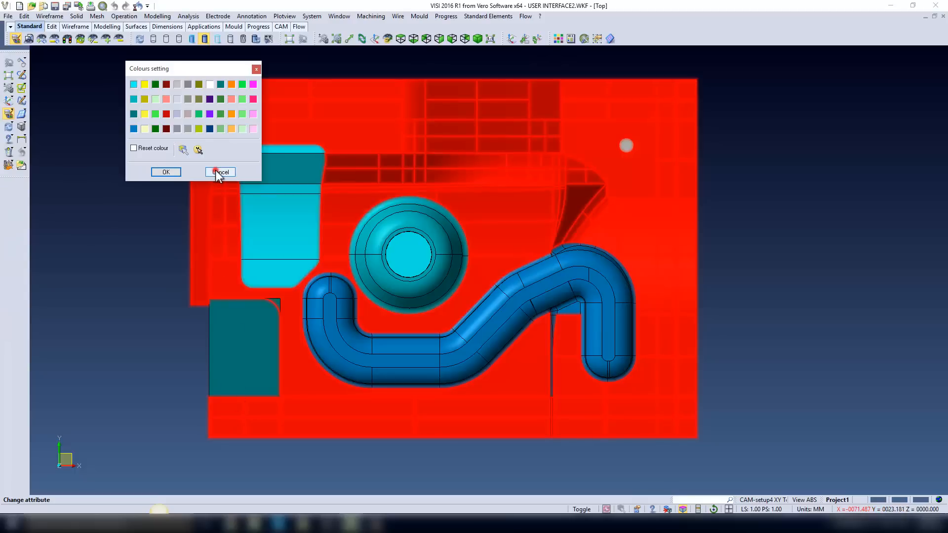
pyautogui.click(220, 172)
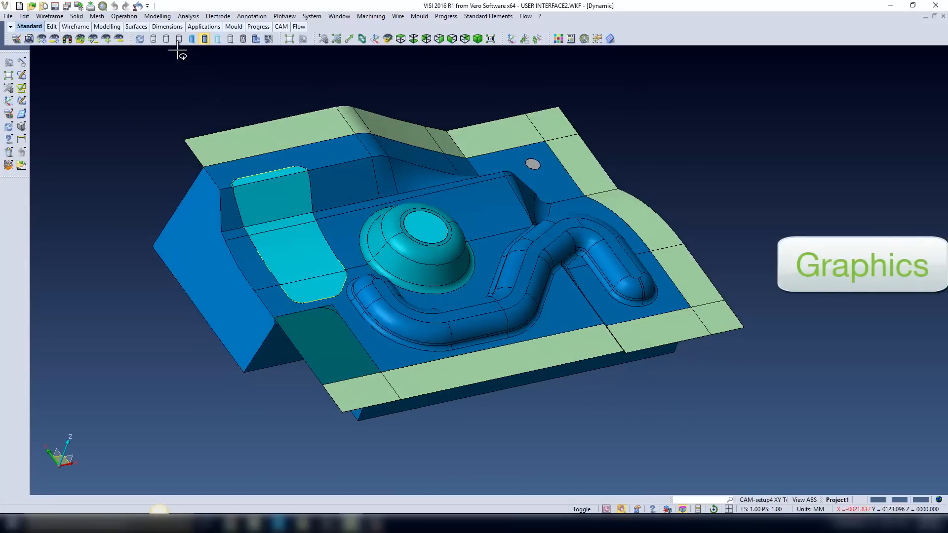
pyautogui.moveTo(166, 39)
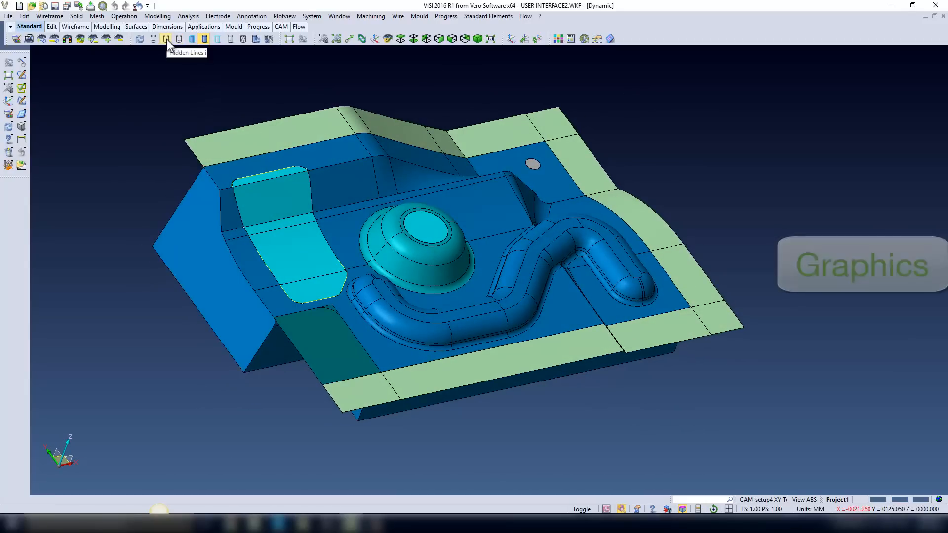
# Show the mould as Hidden Lines wireframe with dashed hidden edges.
pyautogui.click(166, 39)
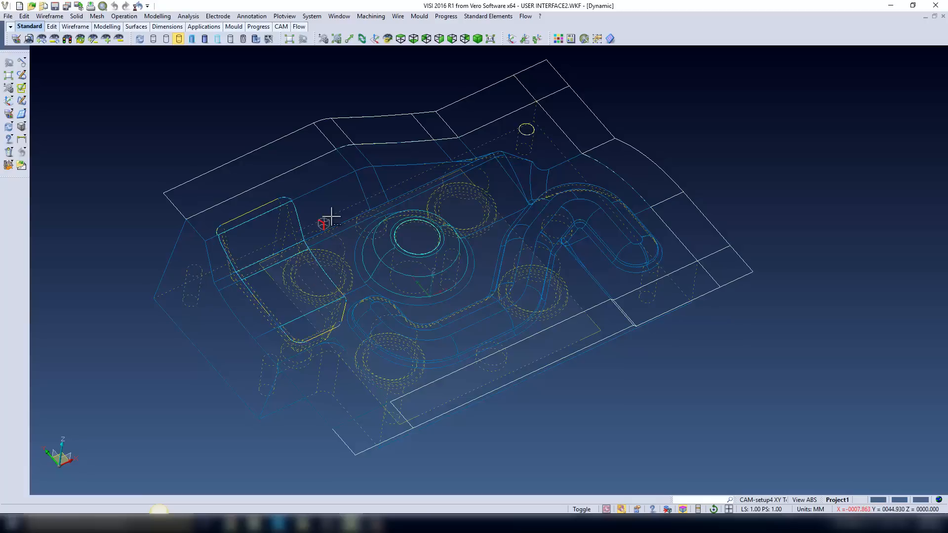
pyautogui.moveTo(299, 156)
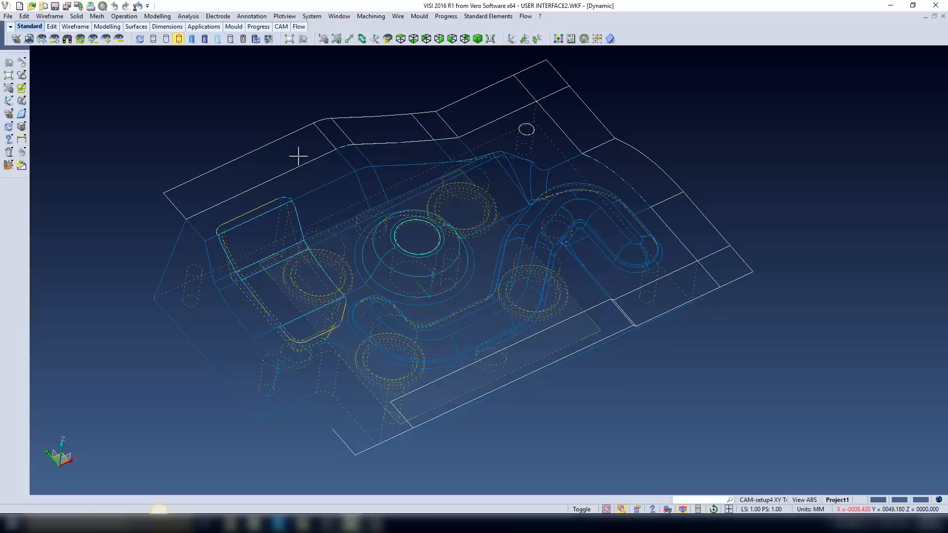
pyautogui.click(312, 16)
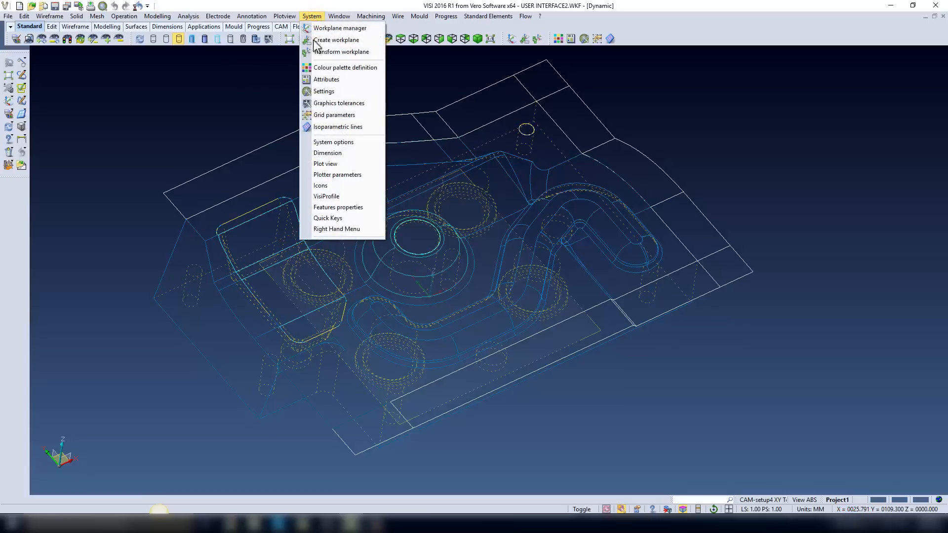
# Give hidden lines a unique pink colour, new dash style and maximum transparency.
pyautogui.click(326, 91)
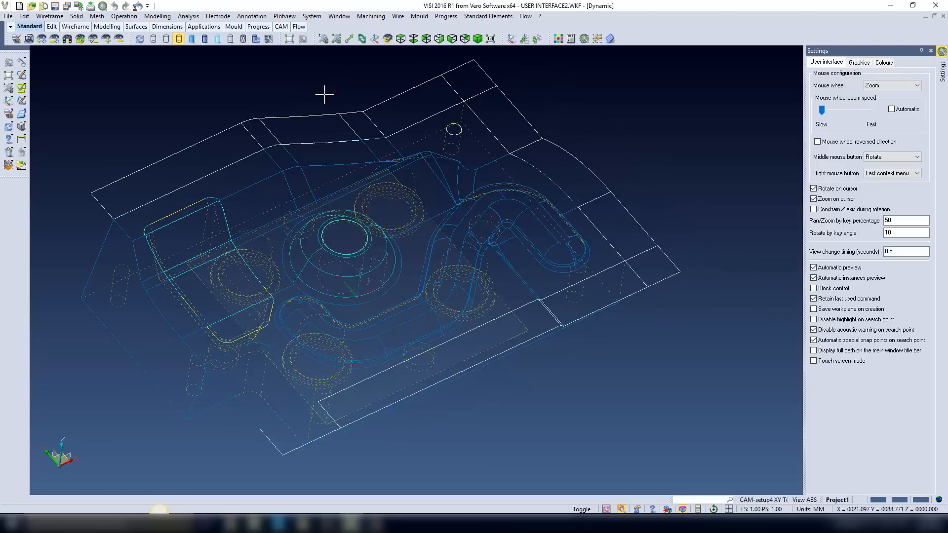
pyautogui.click(858, 62)
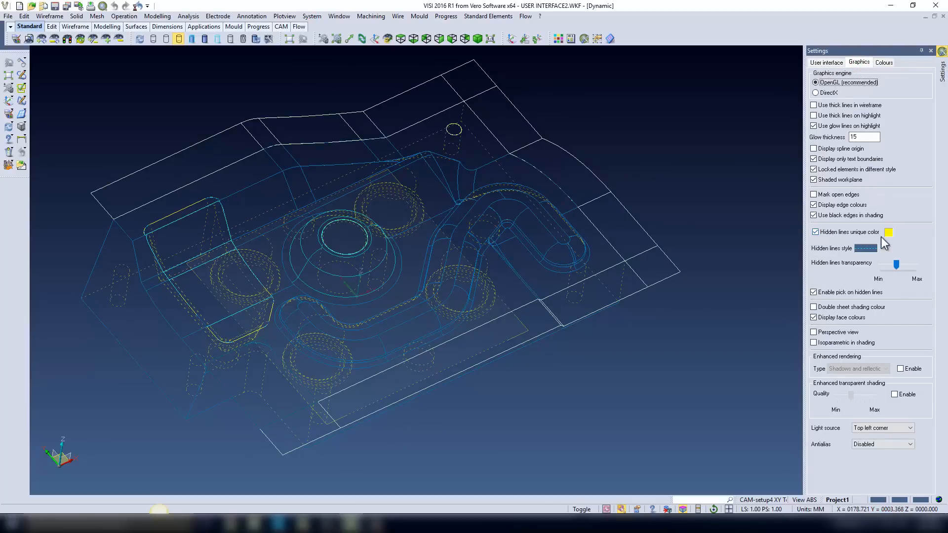
pyautogui.click(812, 232)
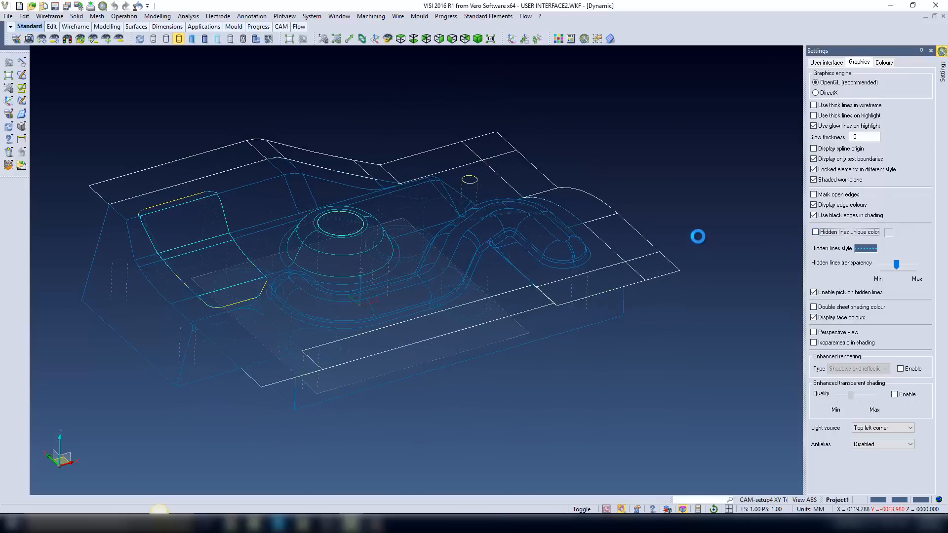
pyautogui.click(813, 232)
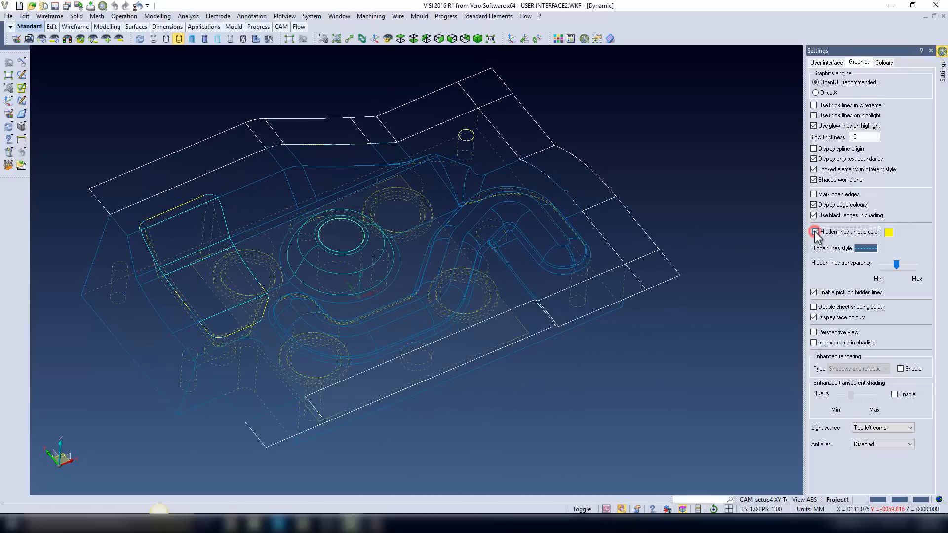
pyautogui.click(815, 232)
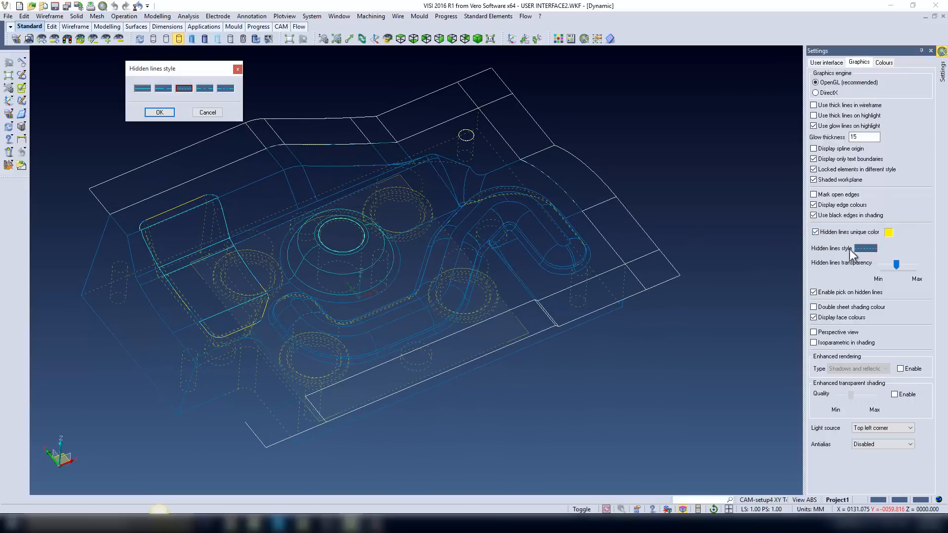
pyautogui.click(226, 88)
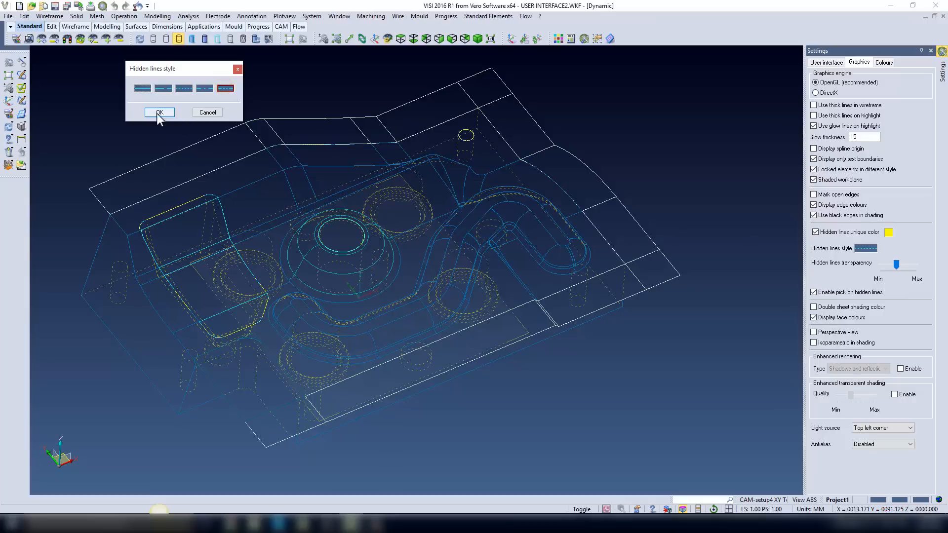
pyautogui.click(159, 112)
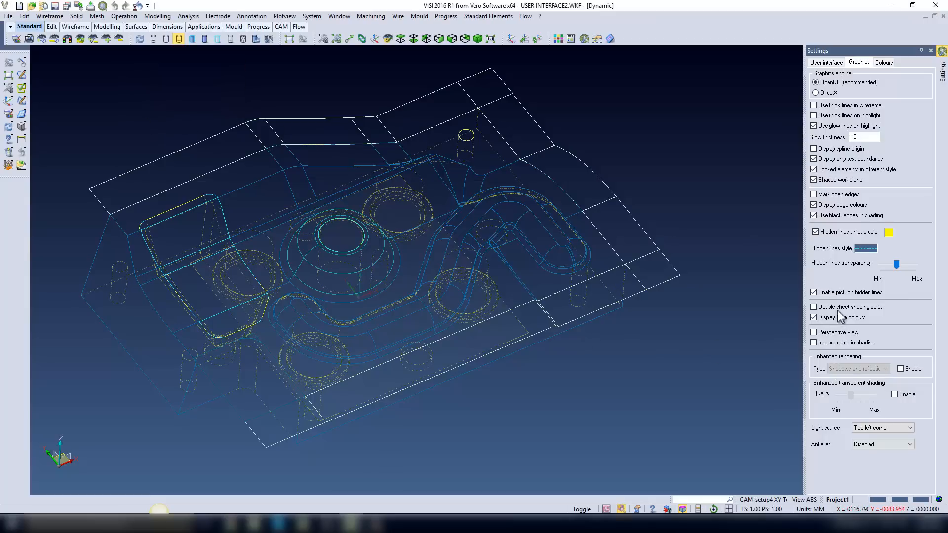
pyautogui.moveTo(897, 264); pyautogui.dragTo(891, 271)
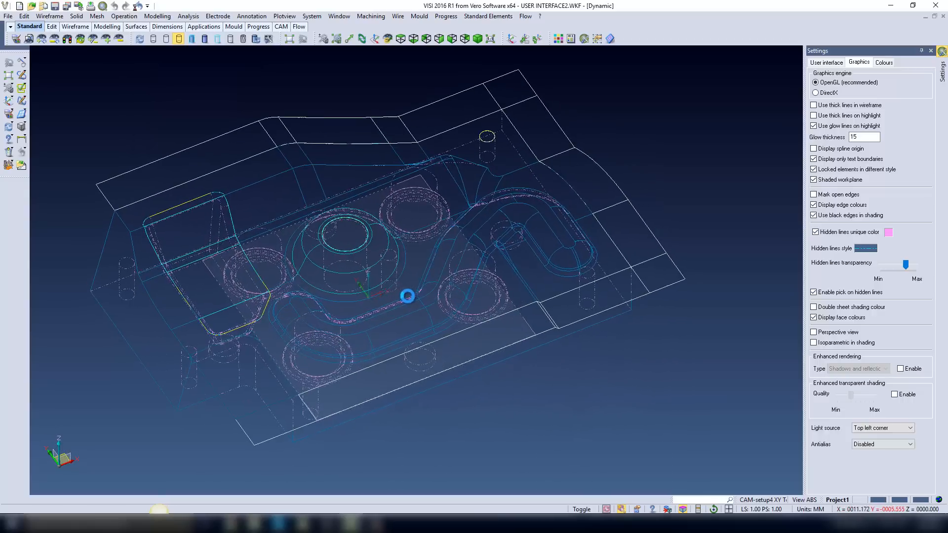
pyautogui.moveTo(408, 296); pyautogui.dragTo(630, 418)
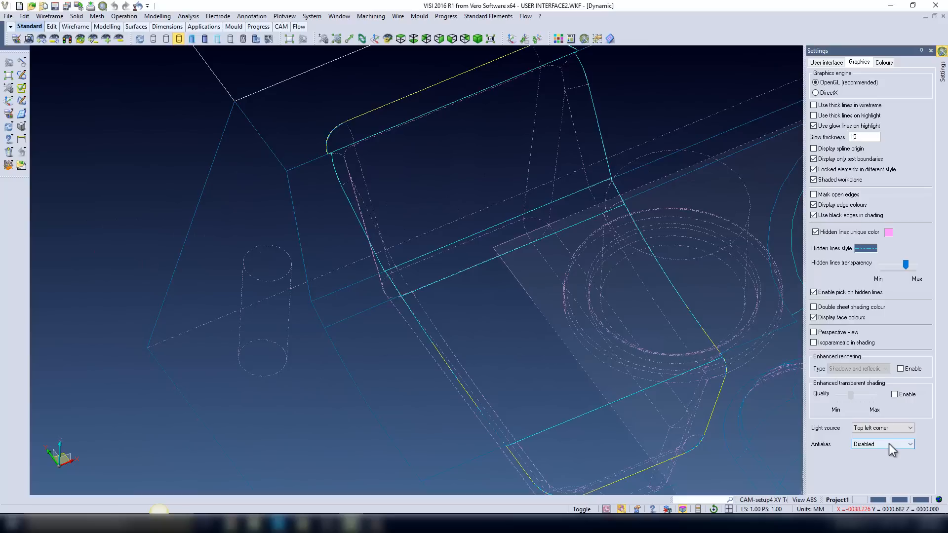
# Set graphics Antialias to 16x in the Settings Graphics tab.
pyautogui.click(909, 444)
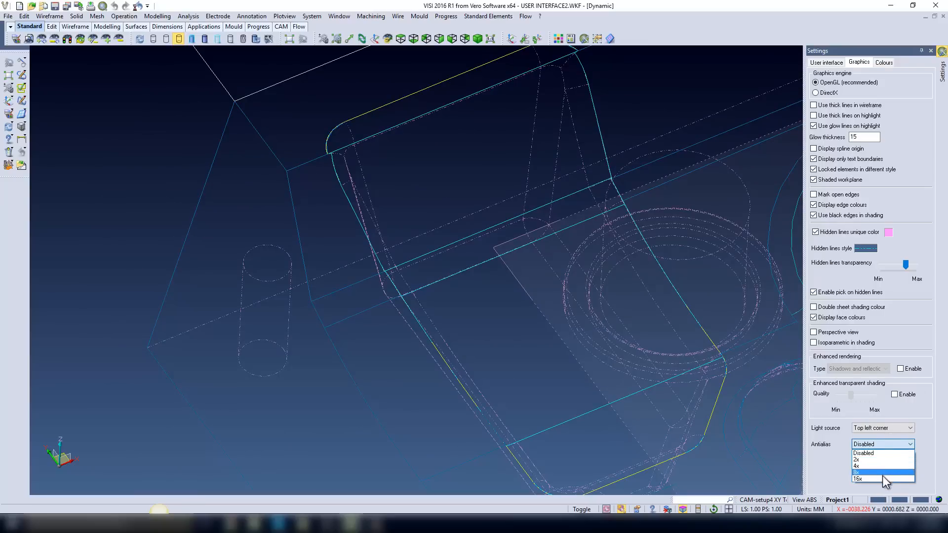
pyautogui.click(861, 493)
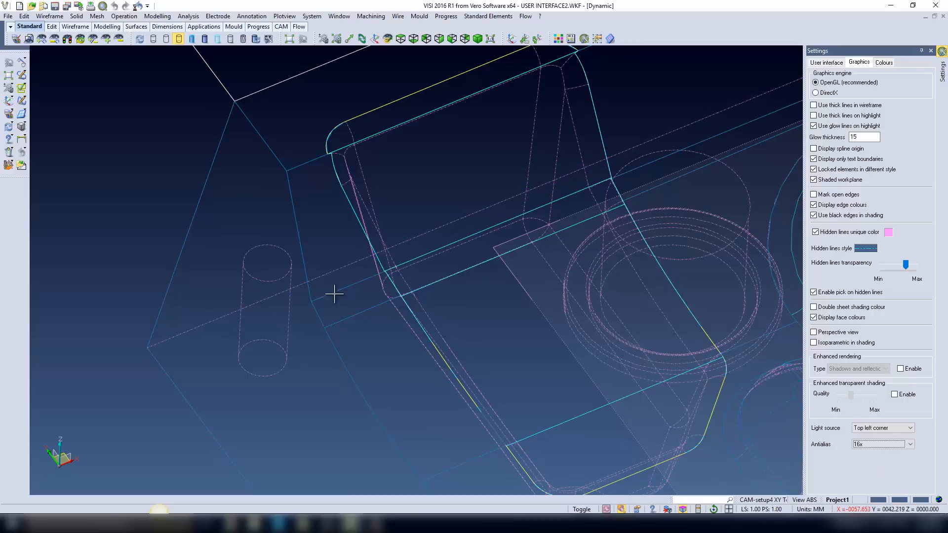
pyautogui.click(369, 320)
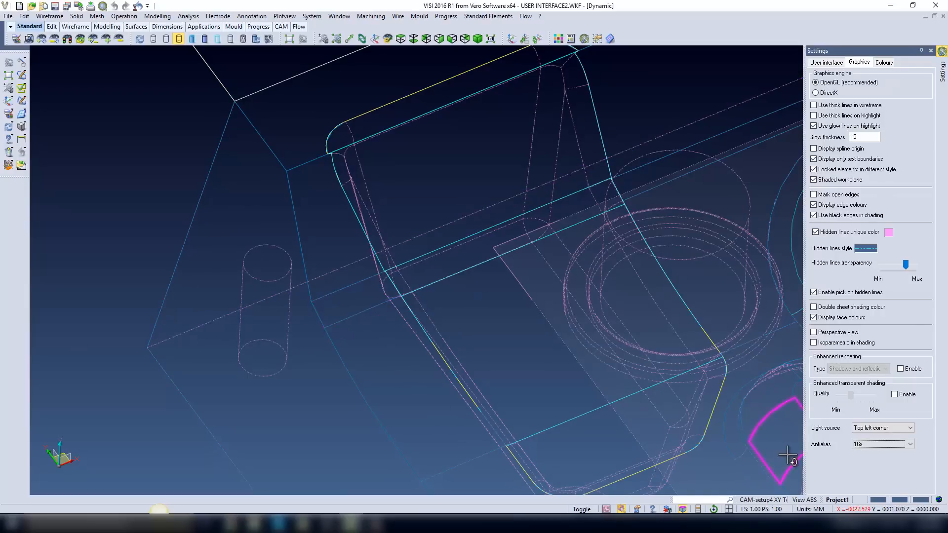
# Cycle the middle mouse button through Pan and Fast context menu, then close Settings.
pyautogui.click(826, 62)
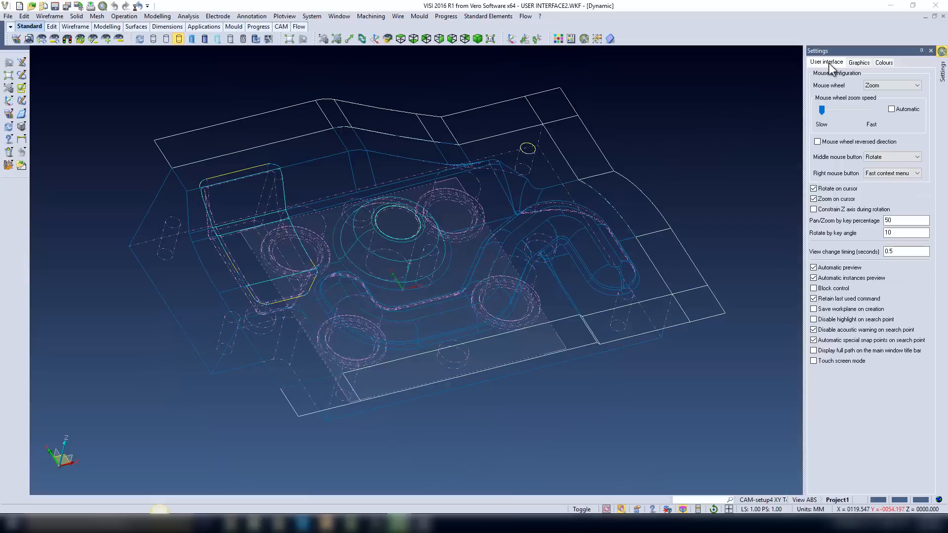
pyautogui.moveTo(931, 159)
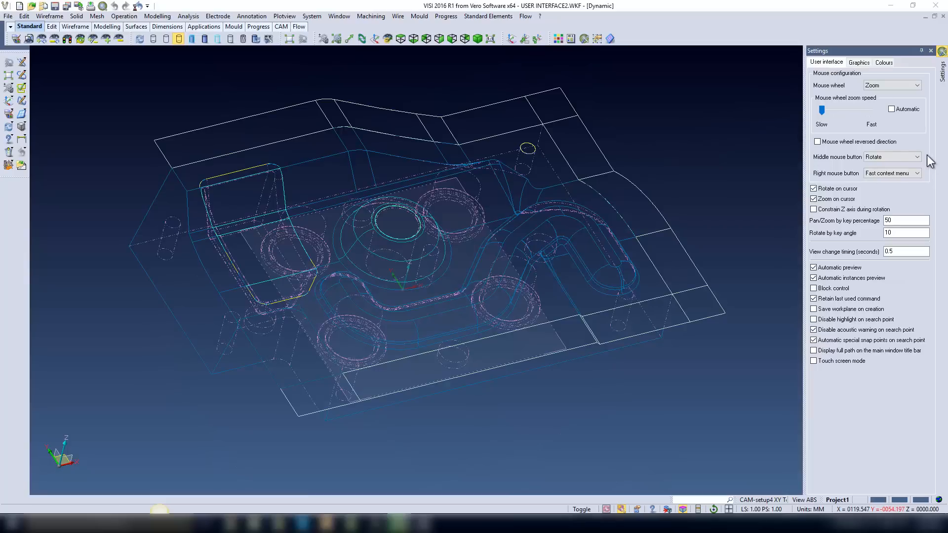
pyautogui.moveTo(830, 167)
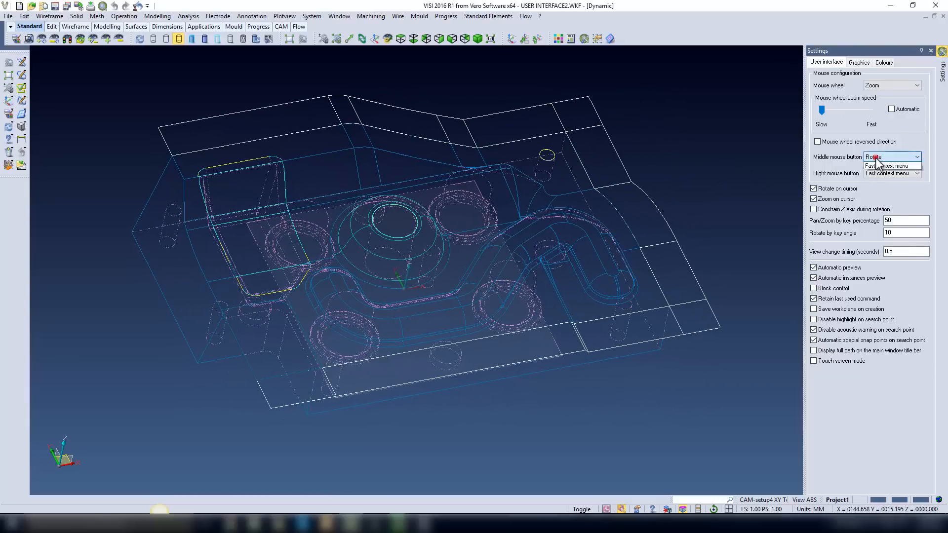
pyautogui.click(885, 165)
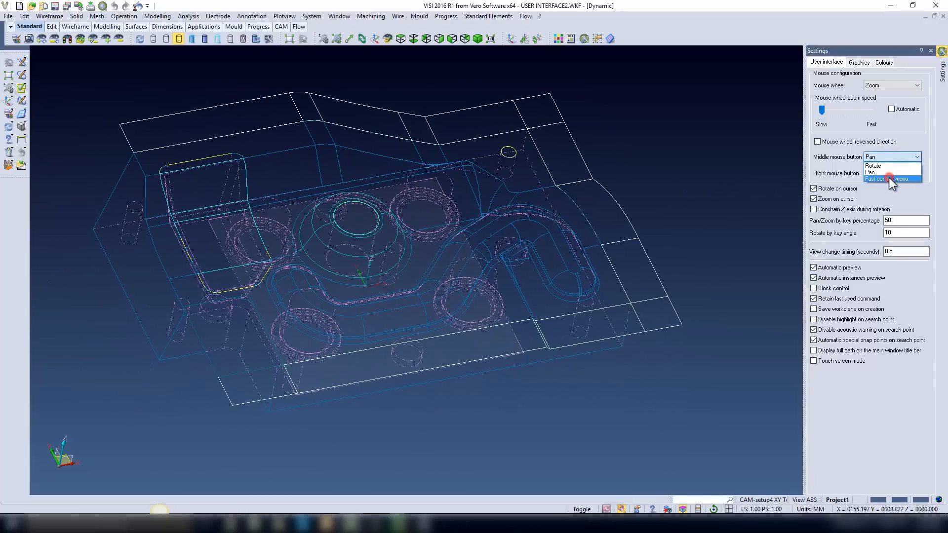
pyautogui.click(885, 177)
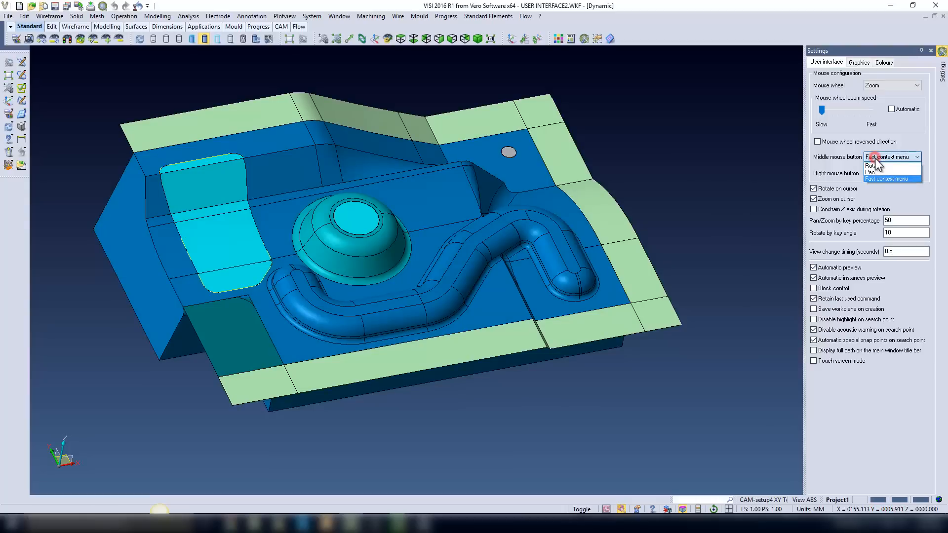
pyautogui.click(870, 165)
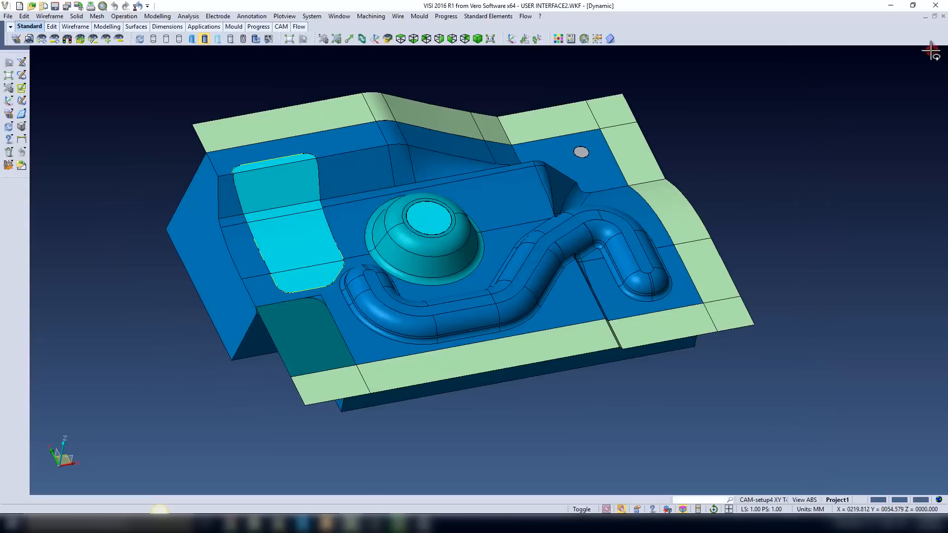
# Start the Surface analyser from the Analysis menu.
pyautogui.click(189, 16)
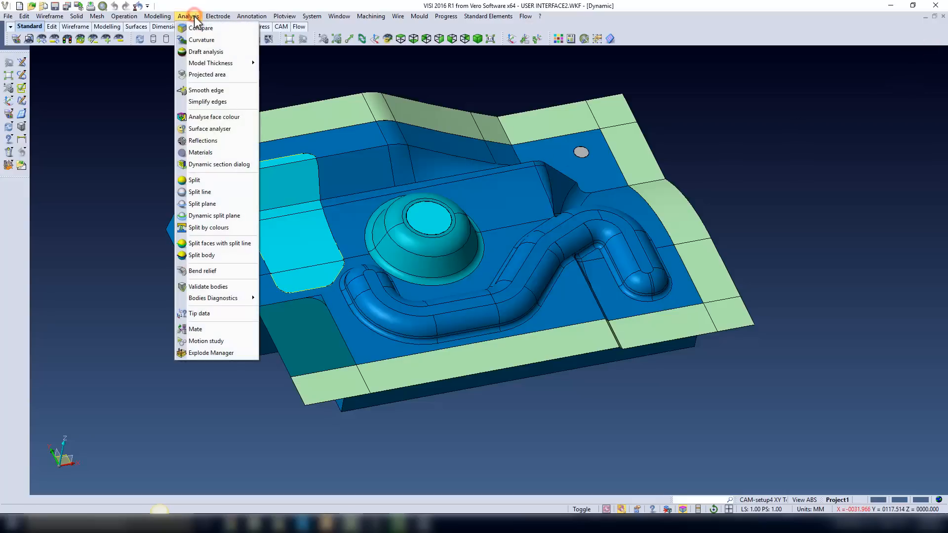
pyautogui.moveTo(201, 129)
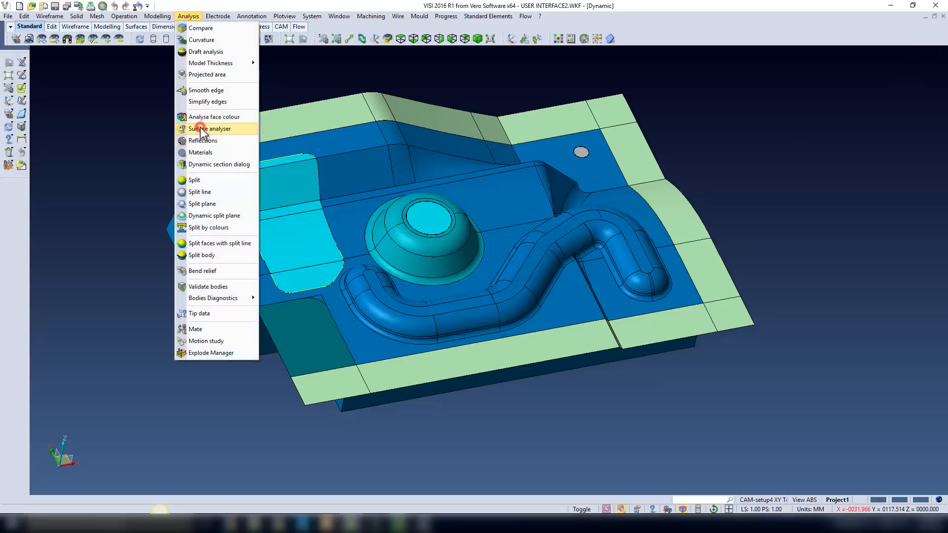
pyautogui.click(211, 128)
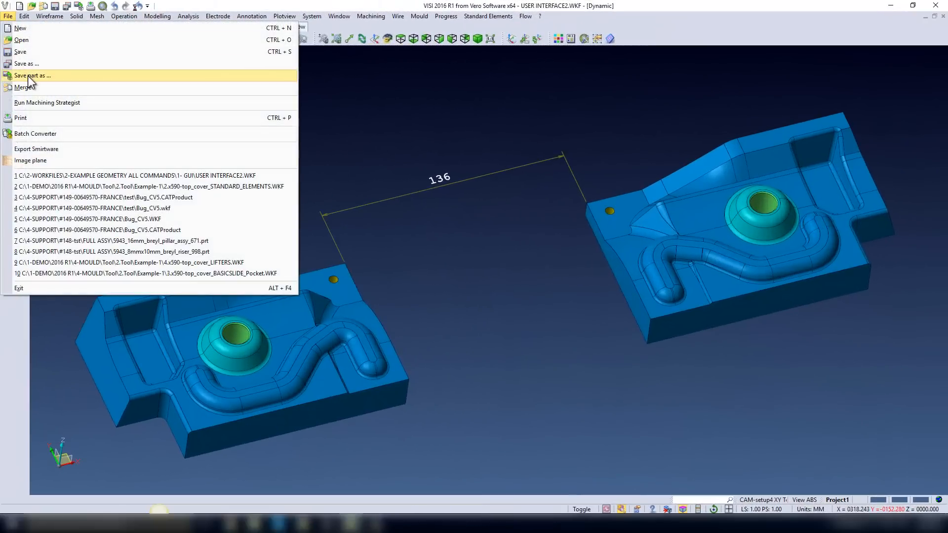
# Run File > Save part as and begin selecting elements from the mould plates.
pyautogui.click(29, 75)
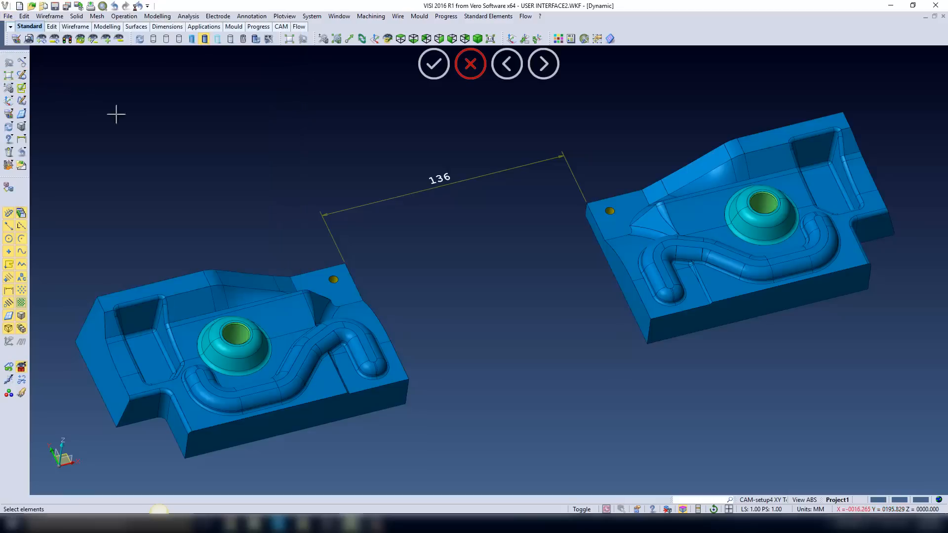
pyautogui.click(228, 276)
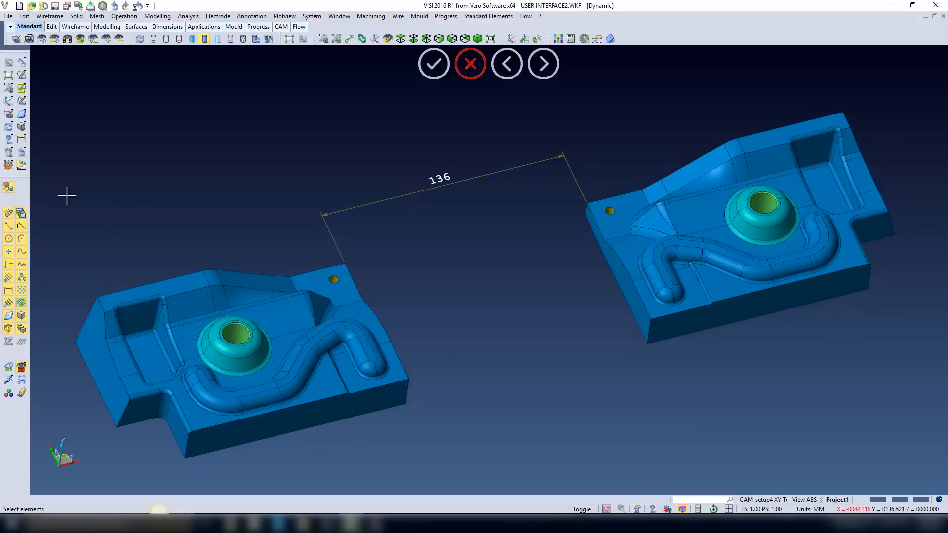
pyautogui.moveTo(645, 186)
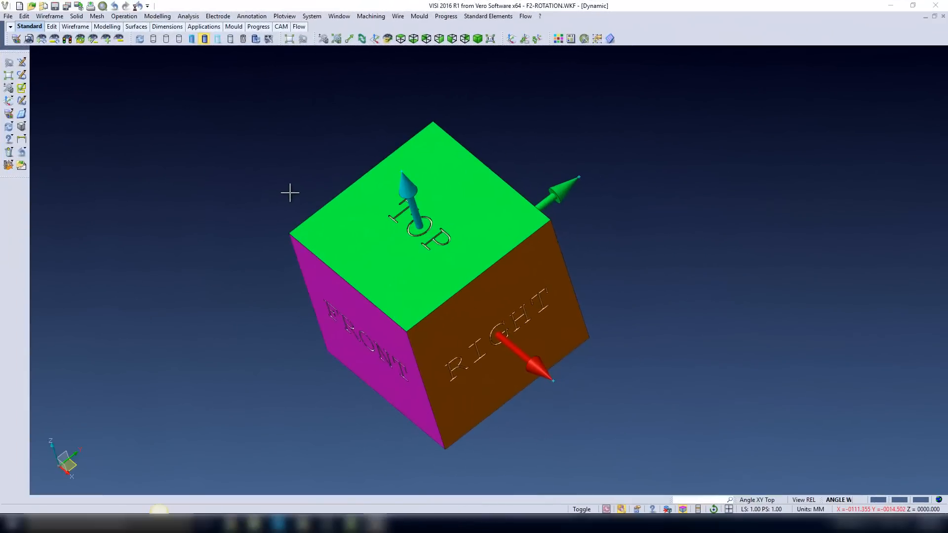
pyautogui.press('F2')
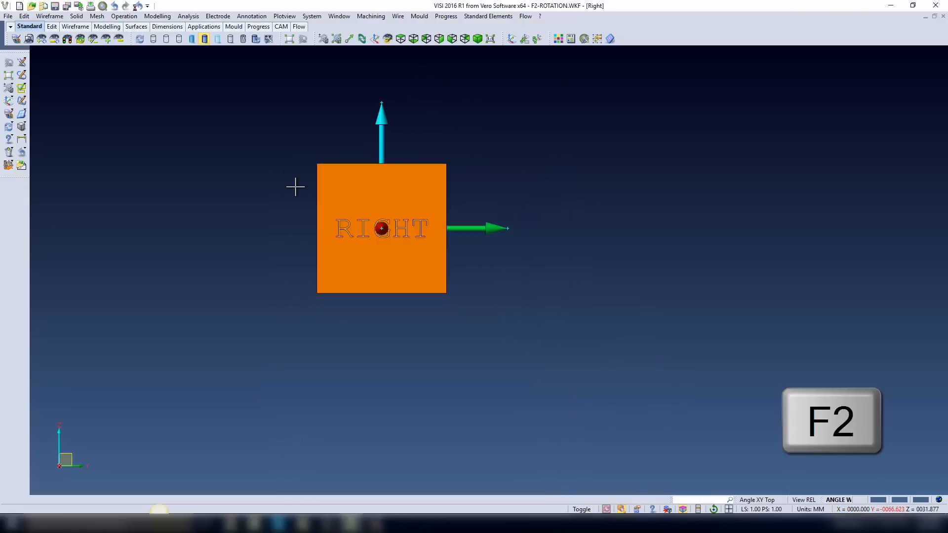
pyautogui.press('F2')
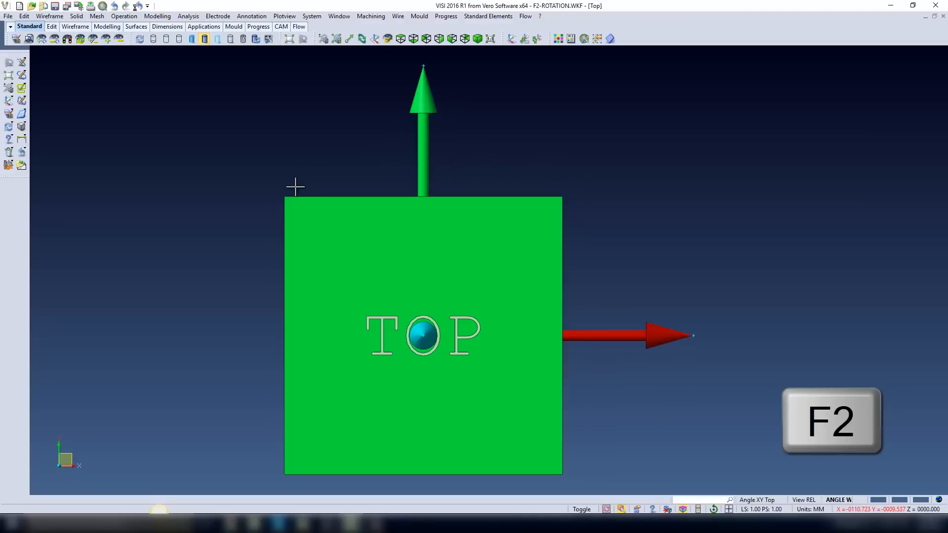
pyautogui.press('F2')
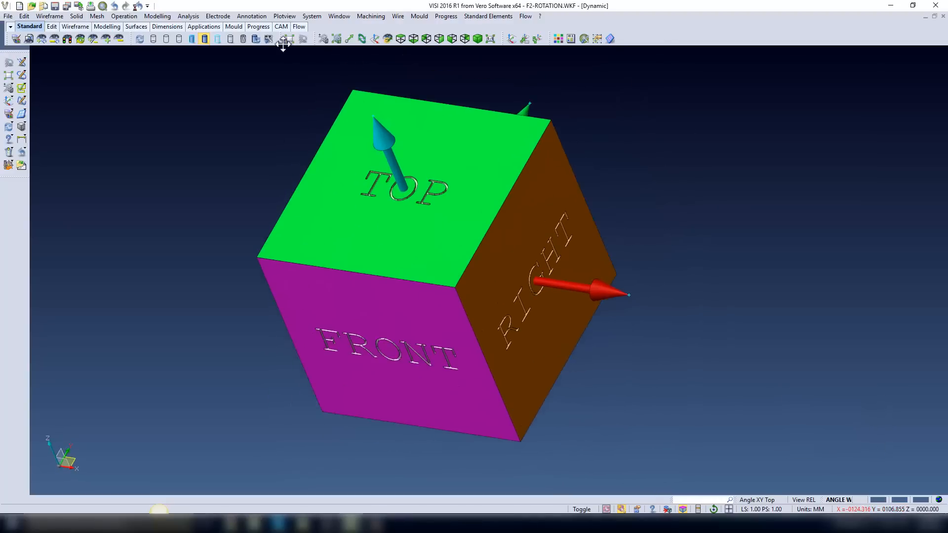
# Assign Orthogonal view to the Z quick key and dismiss the restart notice.
pyautogui.click(311, 16)
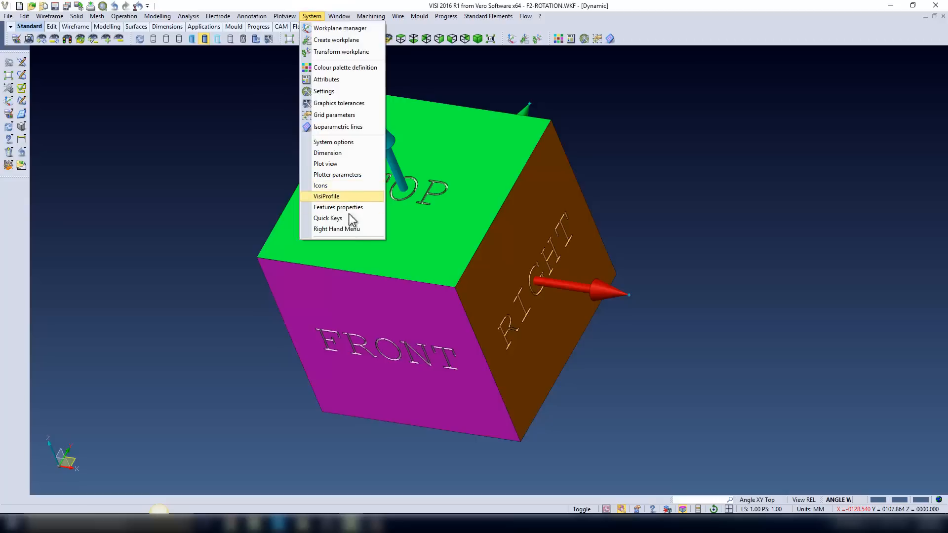
pyautogui.click(327, 218)
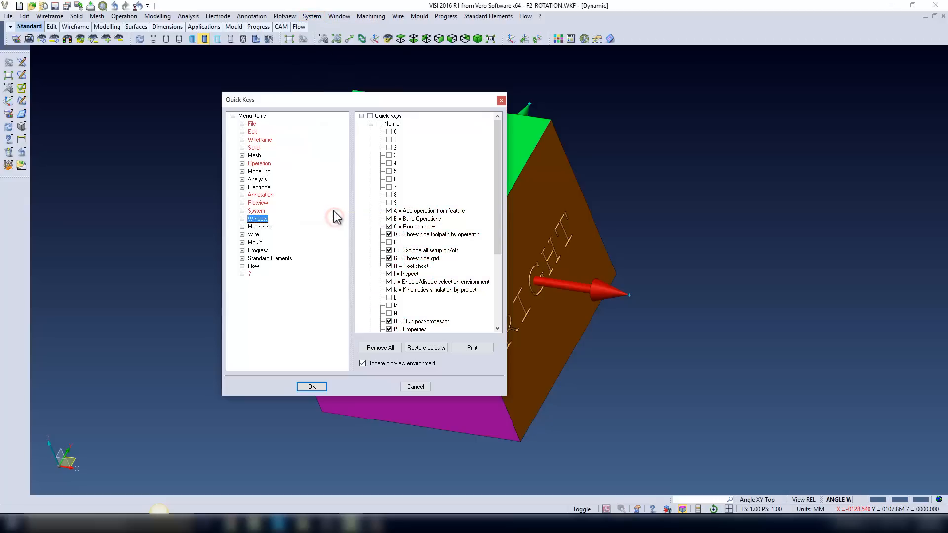
pyautogui.click(242, 218)
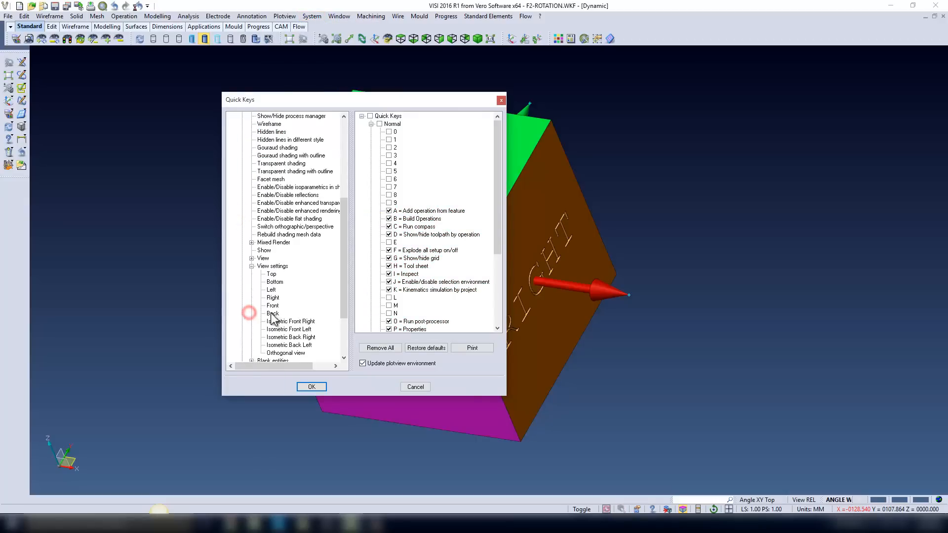
pyautogui.click(285, 305)
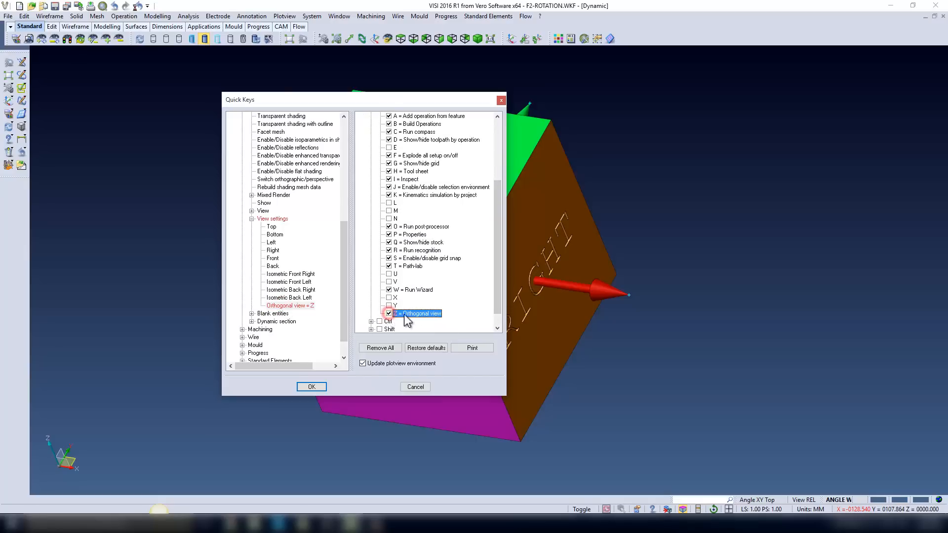
pyautogui.click(311, 386)
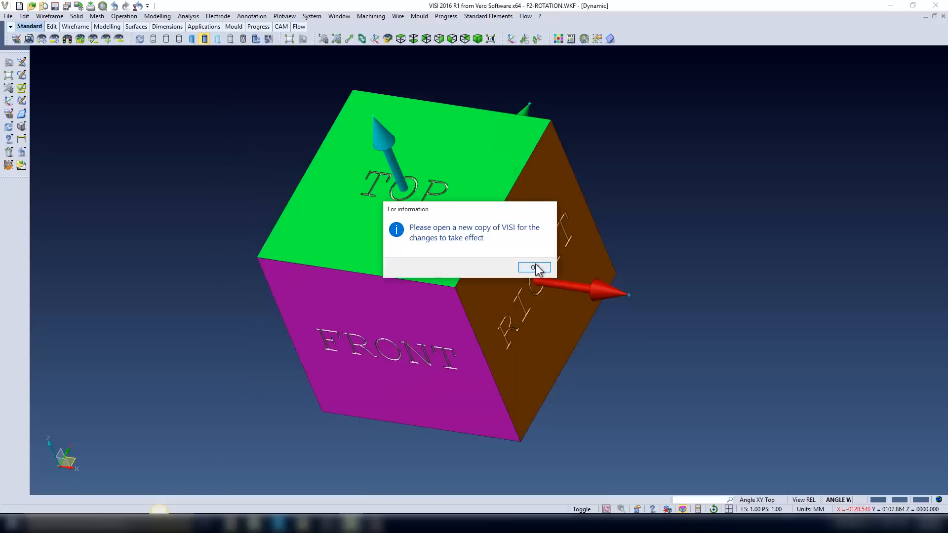
pyautogui.click(534, 267)
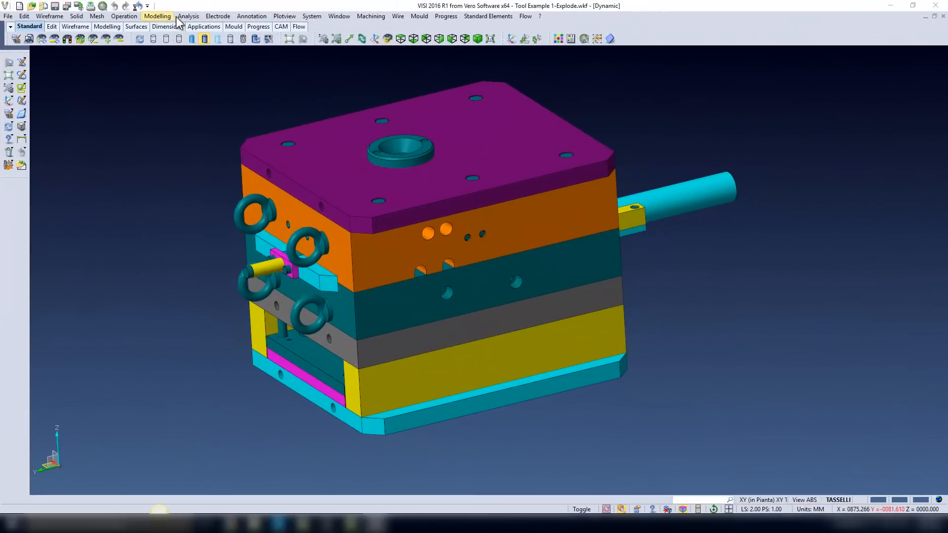
pyautogui.click(188, 15)
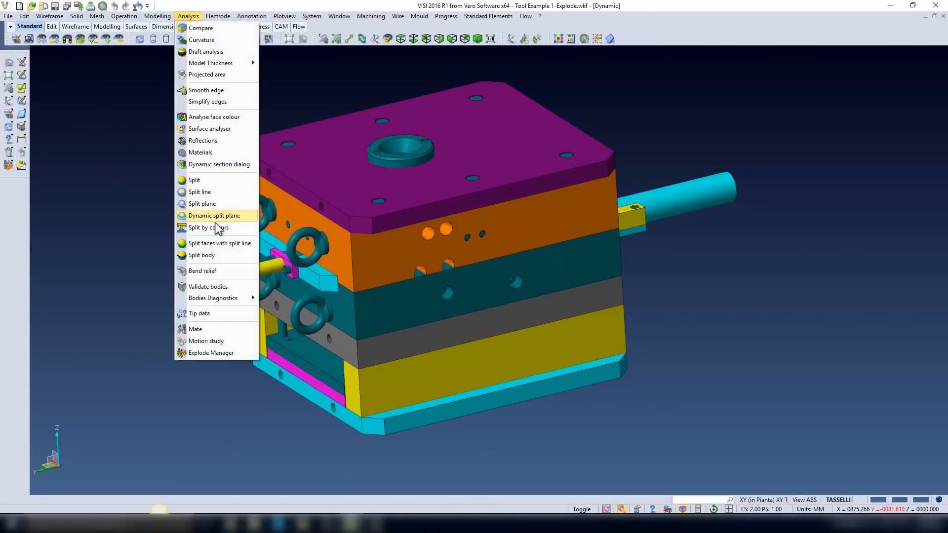
pyautogui.moveTo(222, 227)
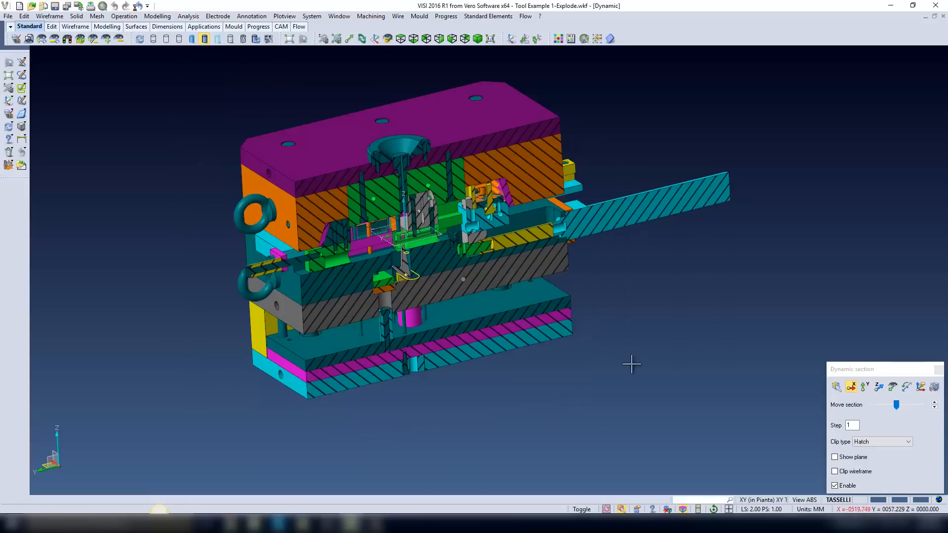
pyautogui.moveTo(896, 405); pyautogui.dragTo(888, 404)
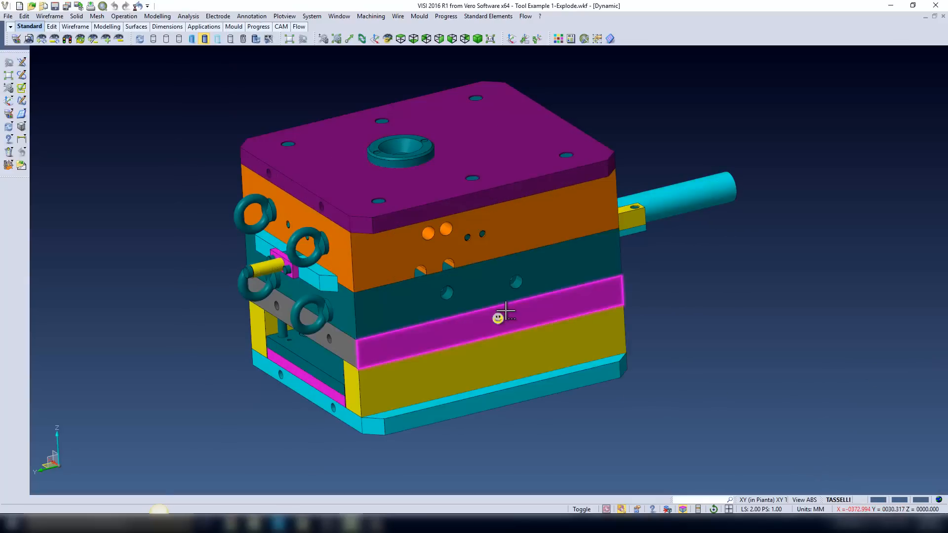
# Bind Dynamic section X, Y, Z directions to keys X, Y, Z, then press X.
pyautogui.click(311, 16)
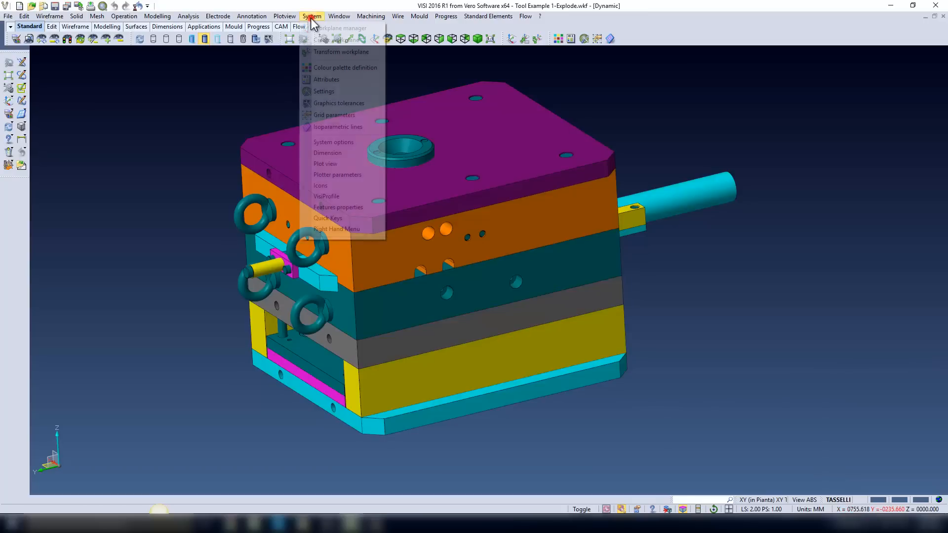
pyautogui.moveTo(327, 219)
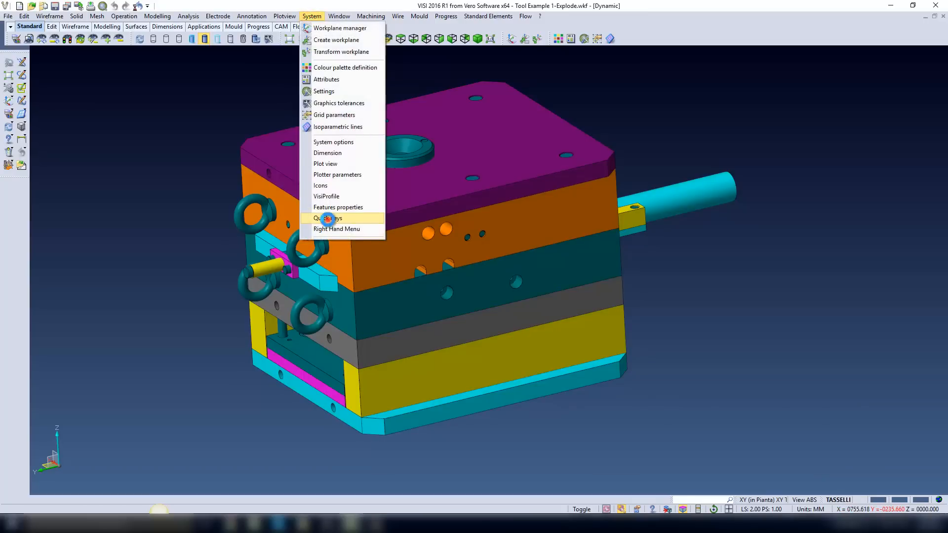
pyautogui.click(328, 217)
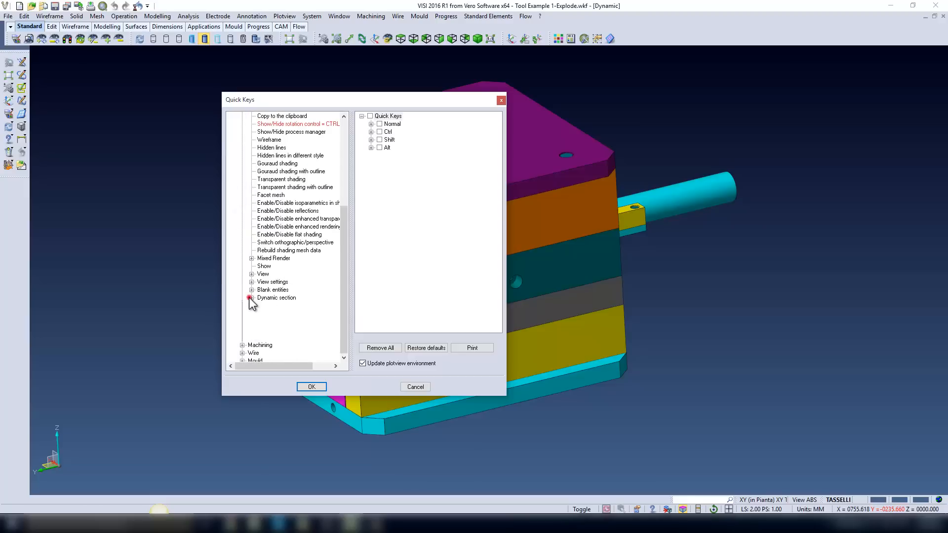
pyautogui.click(252, 298)
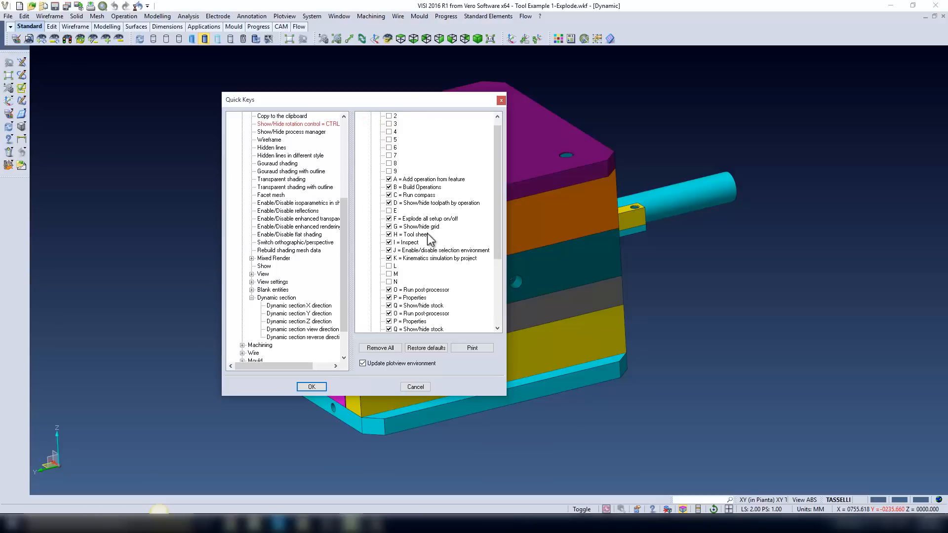
pyautogui.scroll(-3)
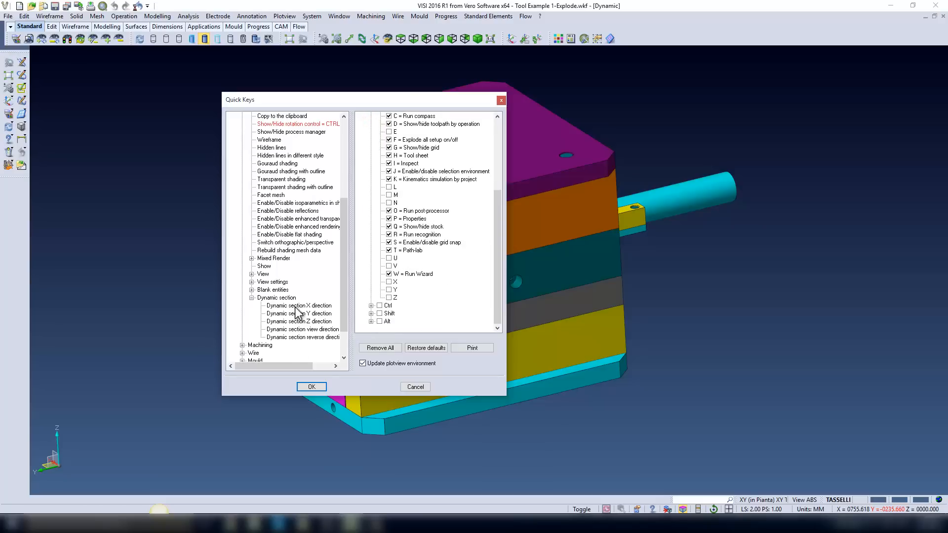
pyautogui.click(299, 305)
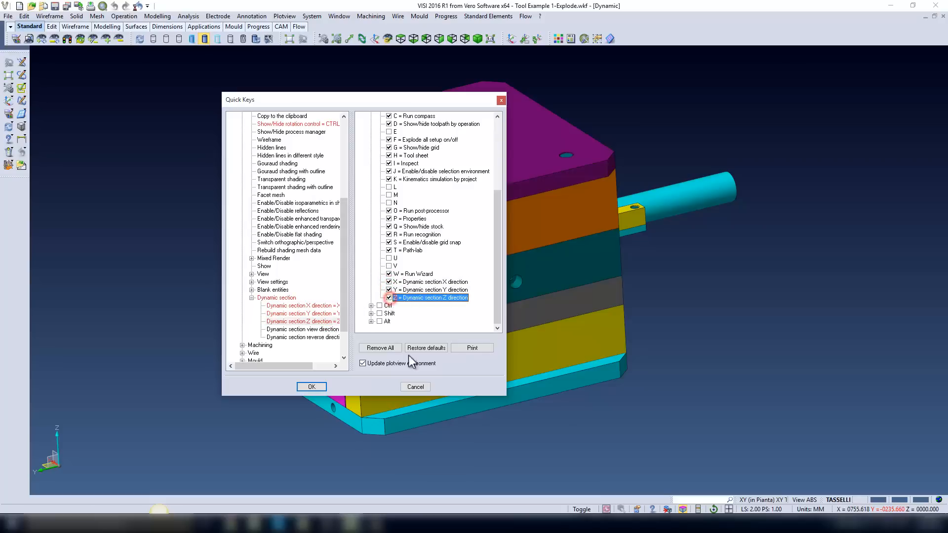
pyautogui.click(311, 387)
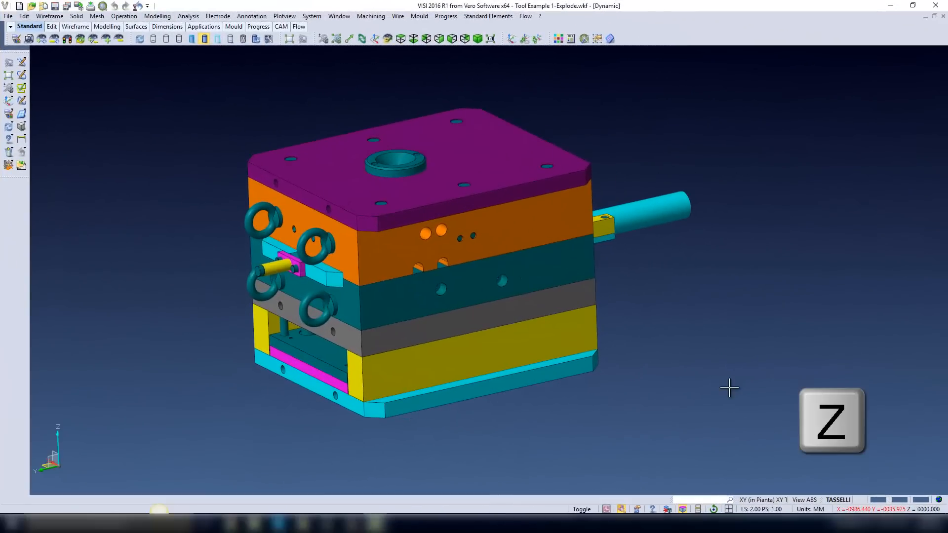
pyautogui.press('x')
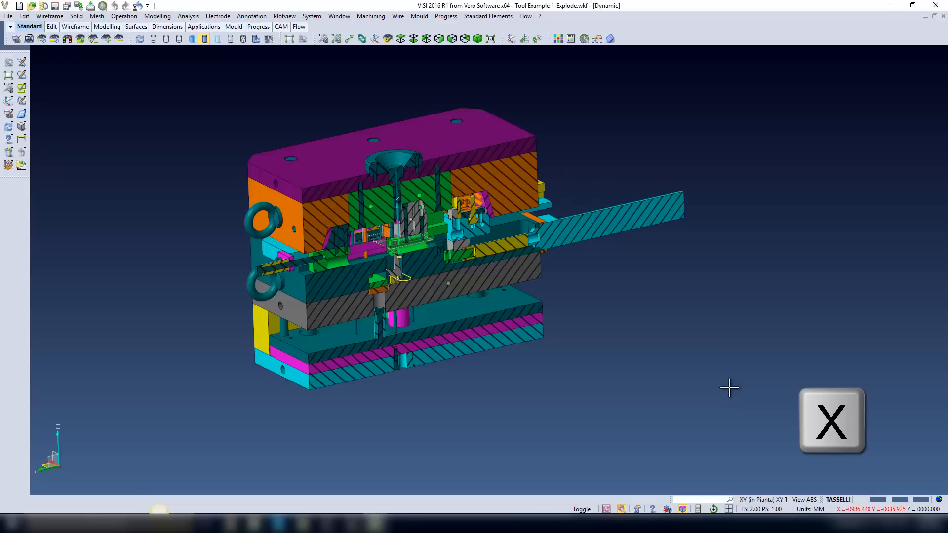